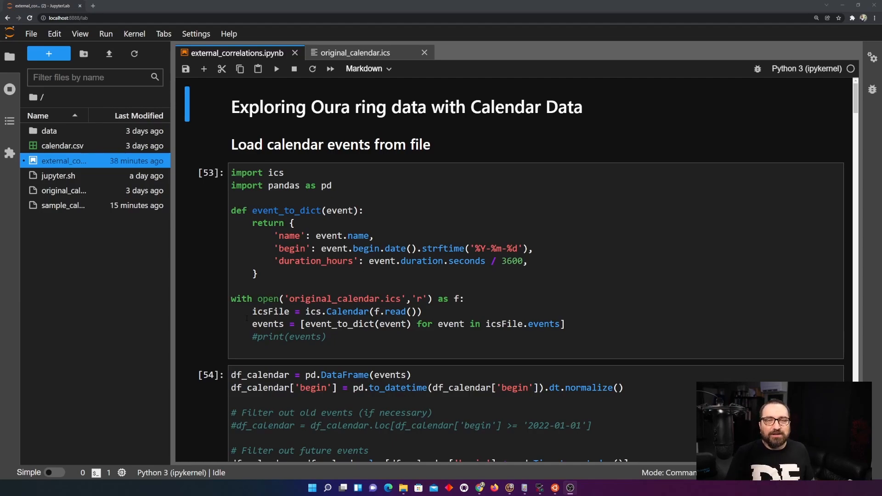
mouse_move(84, 213)
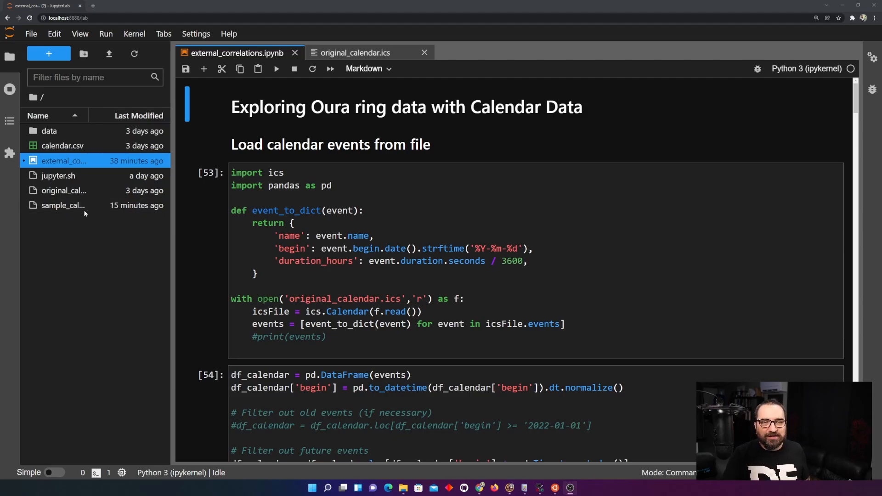
Step: Open sample_calendar.ics from the file browser, then return to external_correlations.ipynb
double_click(63, 206)
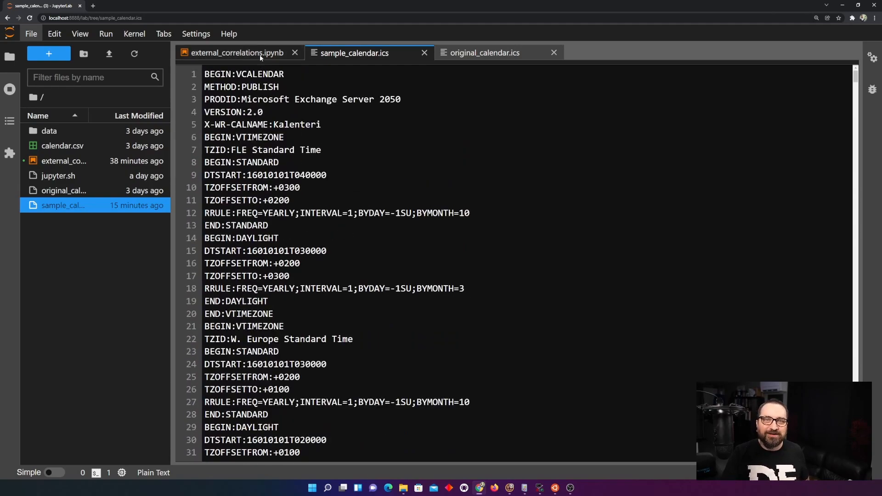
mouse_move(259, 59)
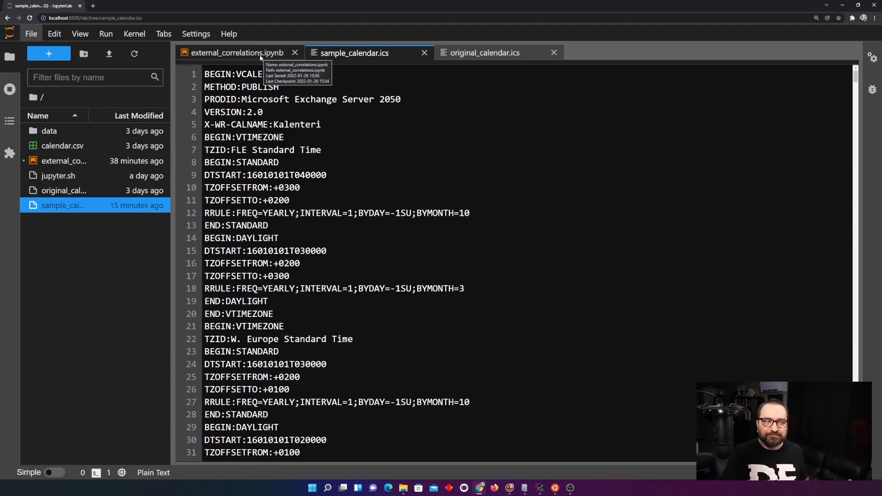
left_click(234, 53)
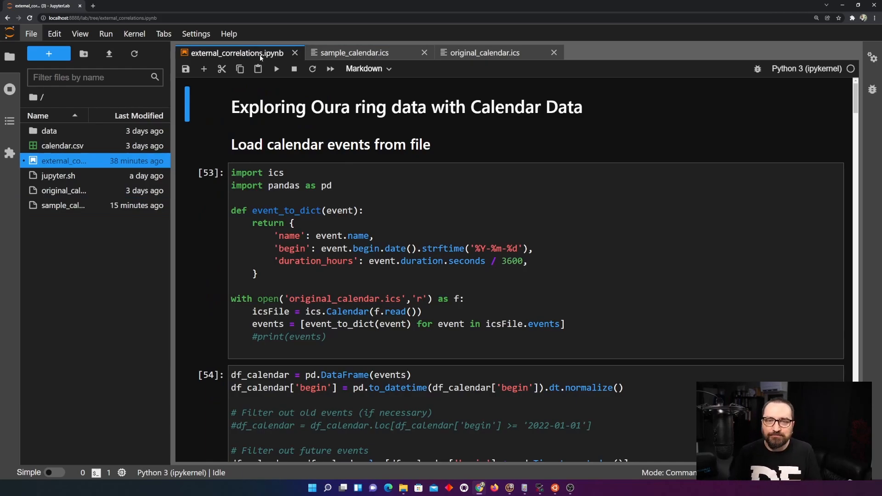
left_click(364, 210)
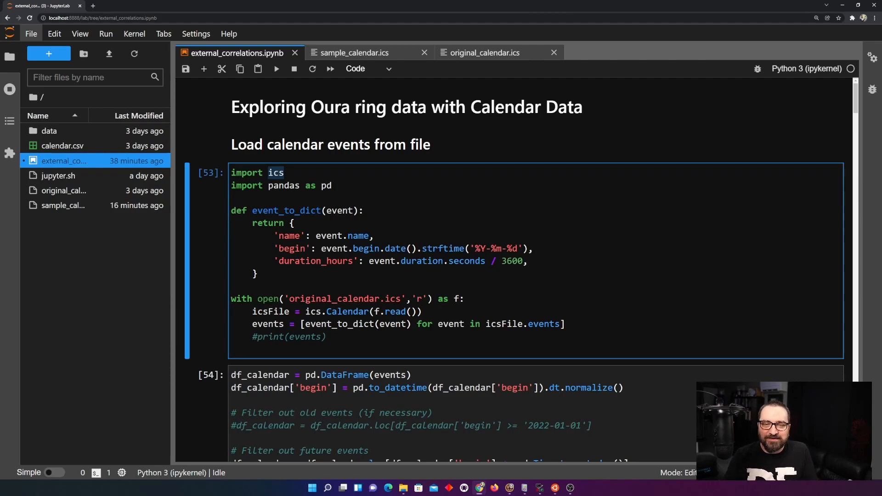
double_click(343, 298)
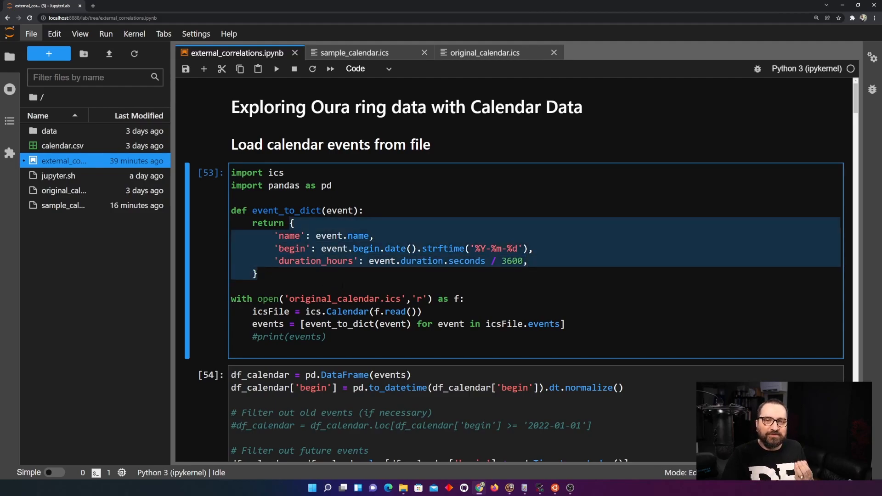
scroll("down", 3)
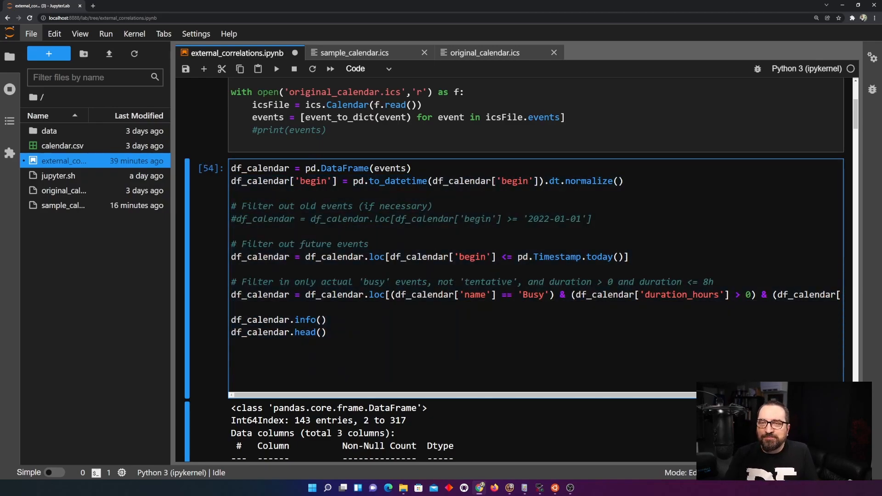
Step: Review the begin and Busy filters in calendar filtering cell [54], then save
double_click(514, 181)
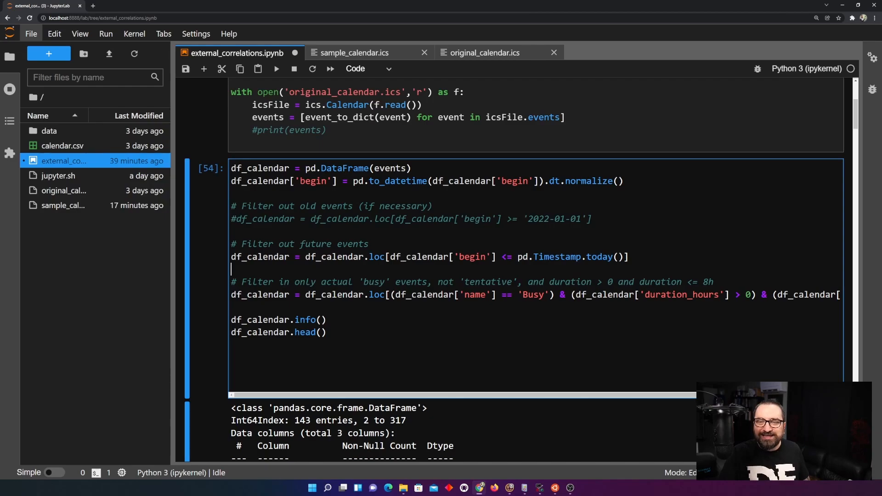
double_click(471, 257)
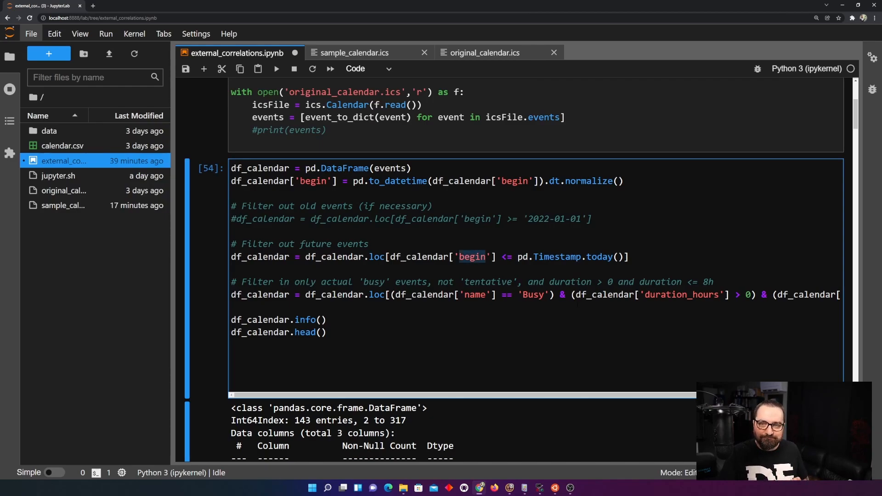
double_click(533, 294)
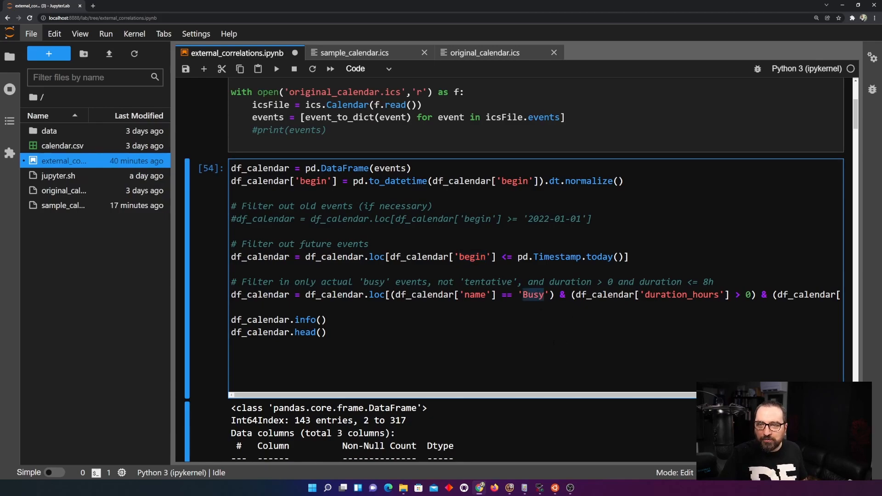
scroll("right", 3)
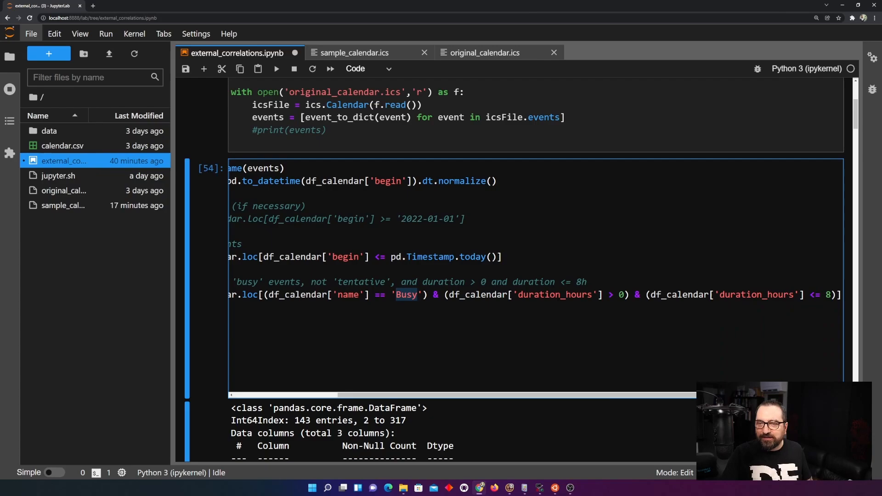
double_click(756, 294)
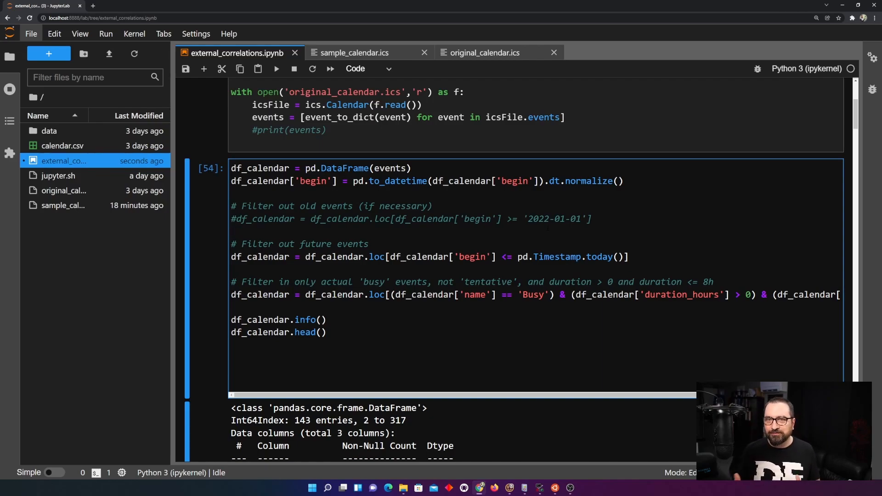
scroll("down", 3)
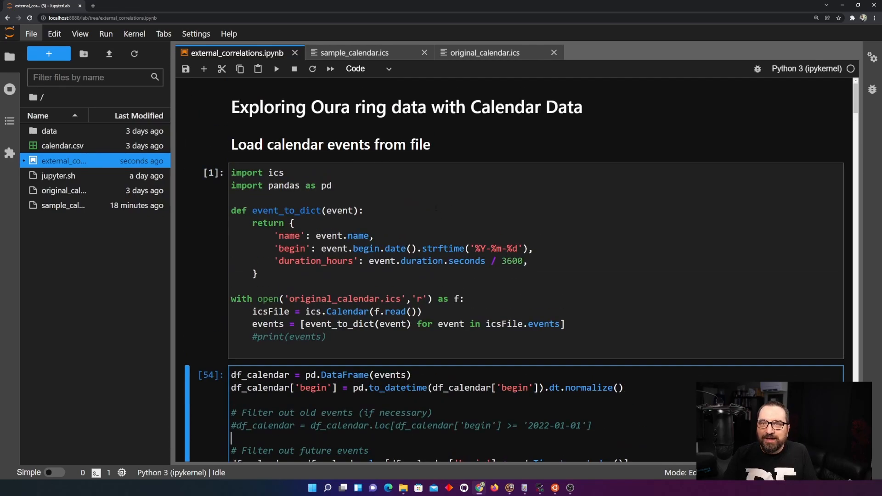
Step: Scroll through the info and head output of the 143 filtered Busy events
scroll("down", 3)
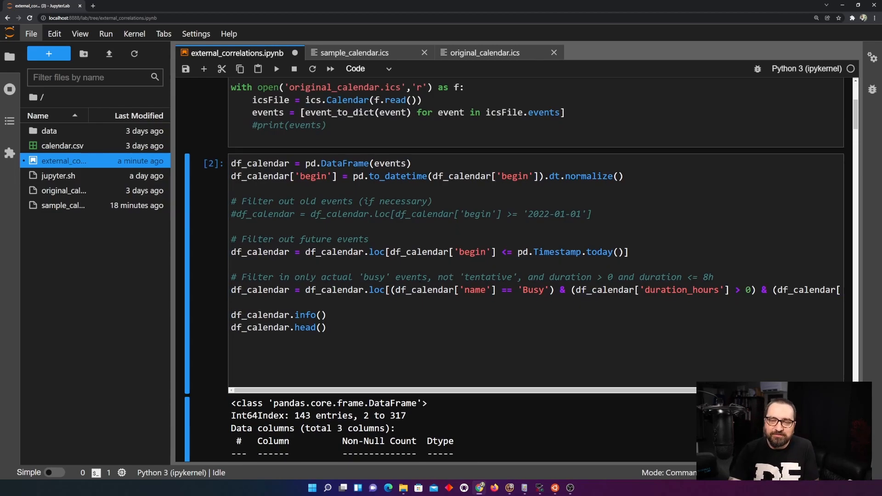
scroll("down", 3)
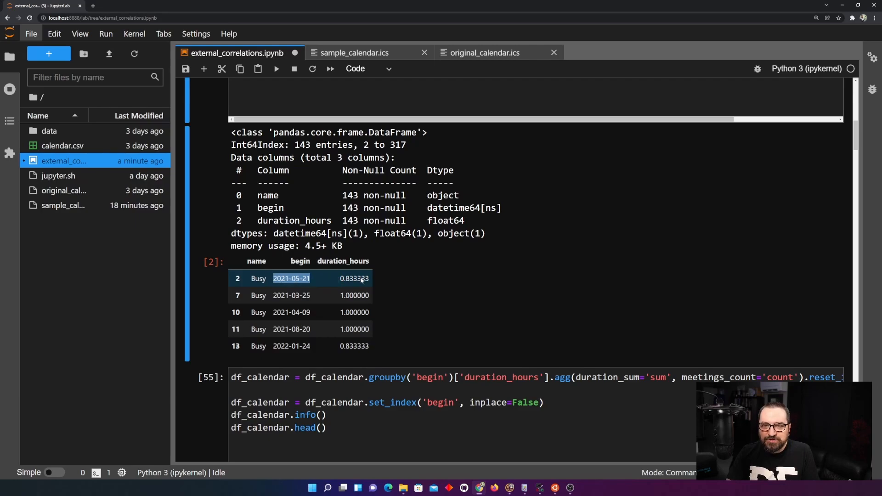
mouse_move(403, 295)
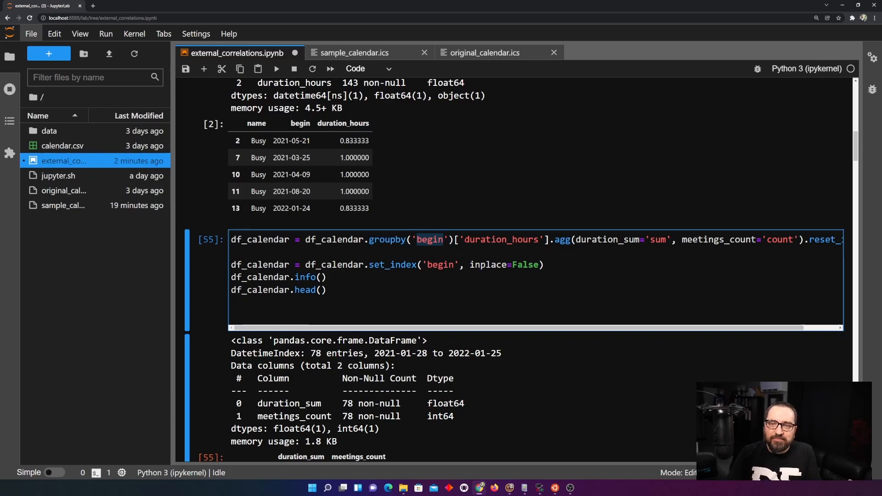
Step: Highlight begin as the index in grouping cell [55] and execute it
scroll("right", 3)
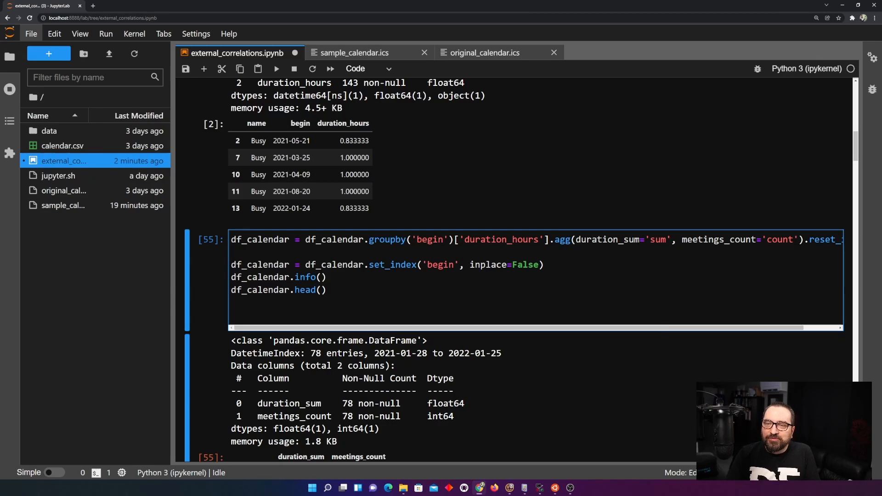
double_click(658, 239)
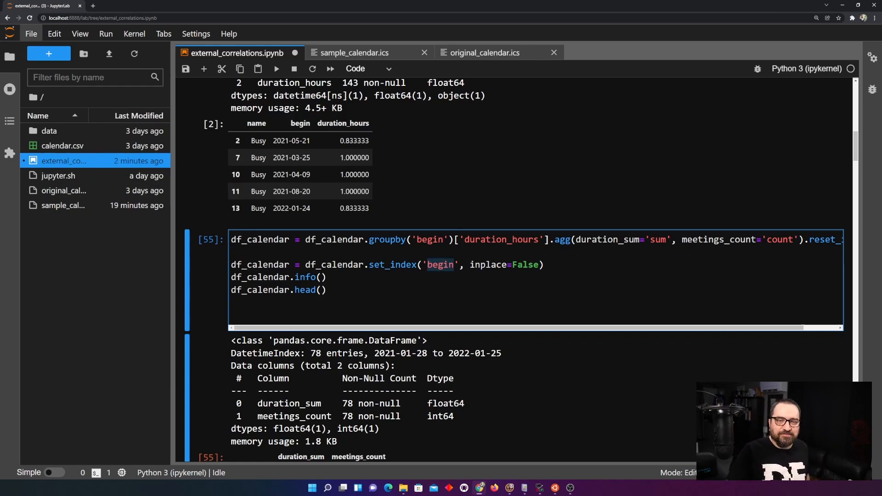
key("Ctrl+s")
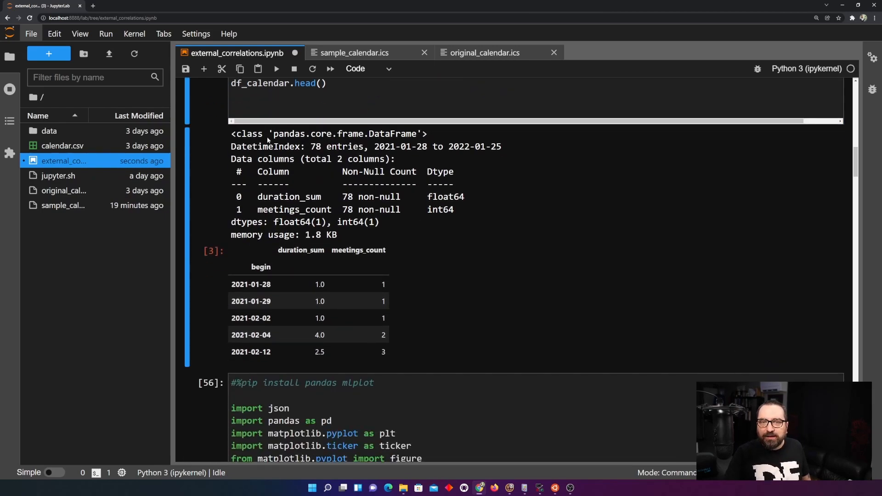
double_click(318, 146)
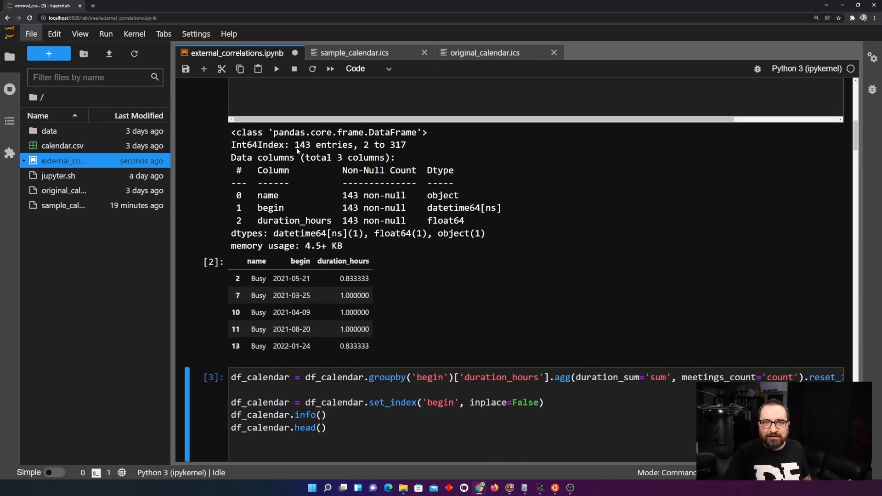
double_click(302, 145)
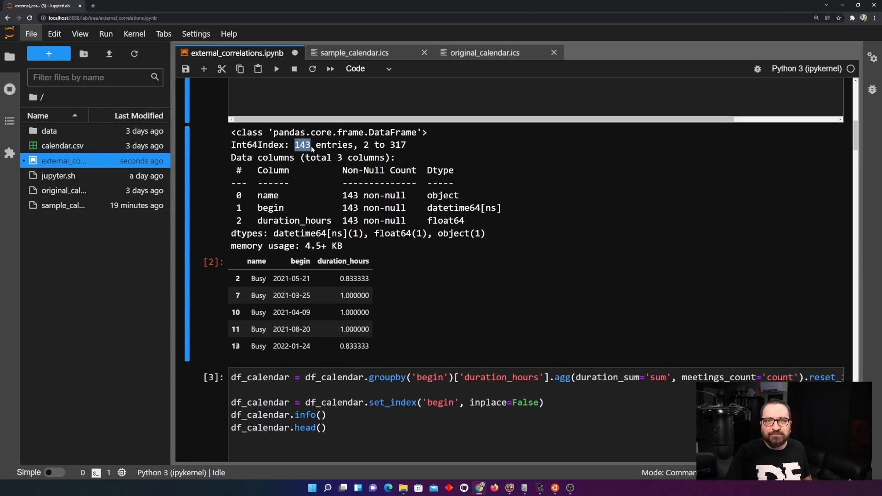
scroll("down", 3)
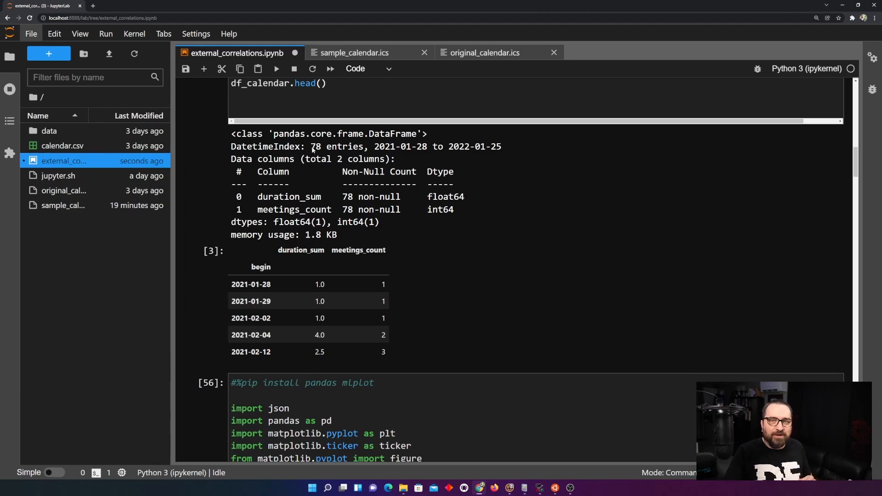
double_click(316, 146)
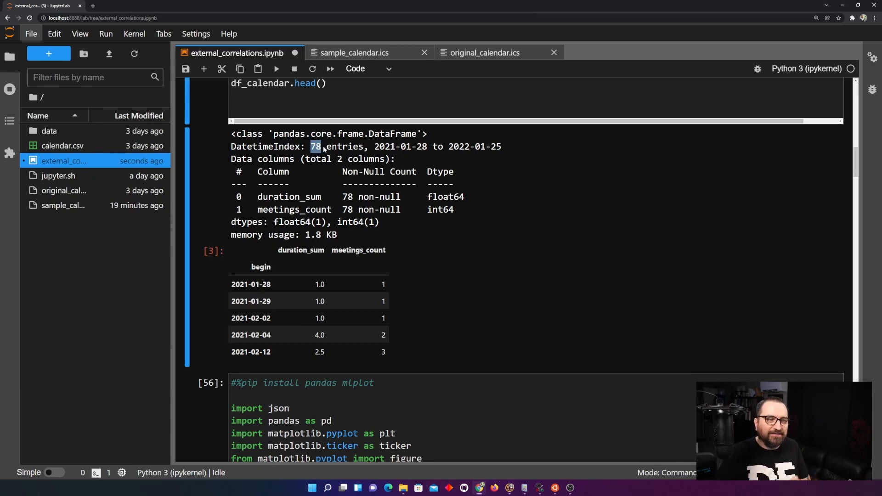
mouse_move(381, 151)
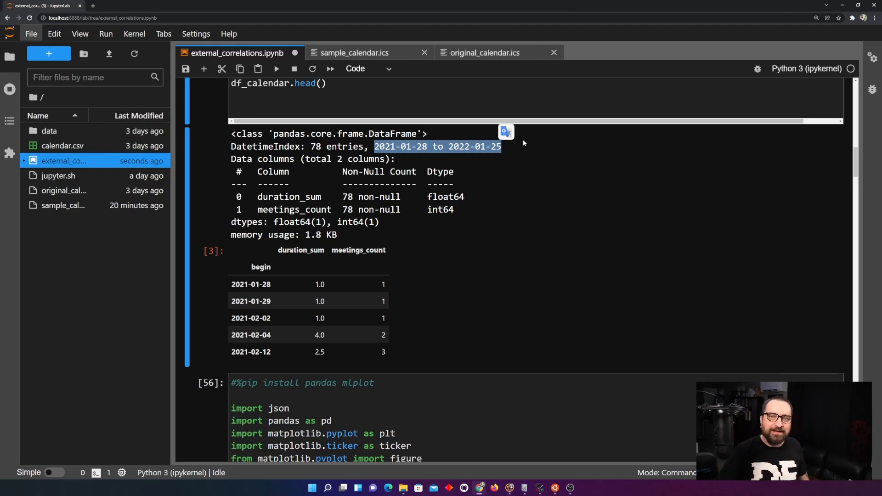
mouse_move(490, 203)
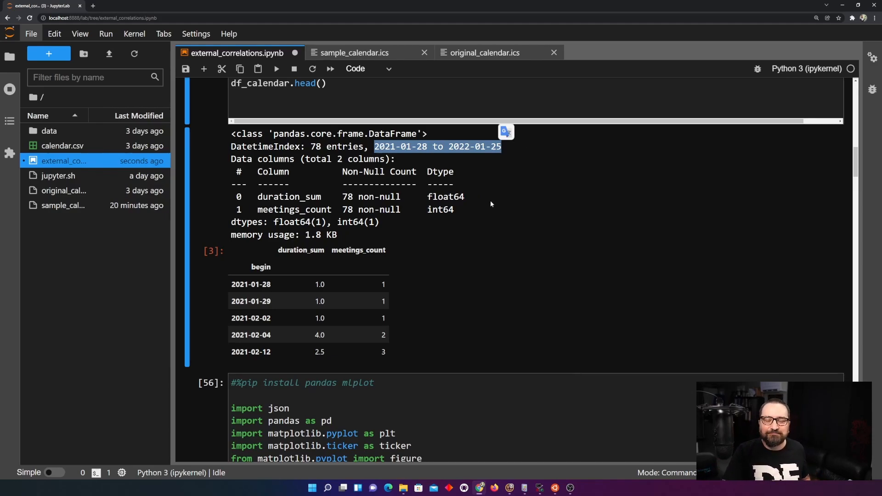
scroll("down", 3)
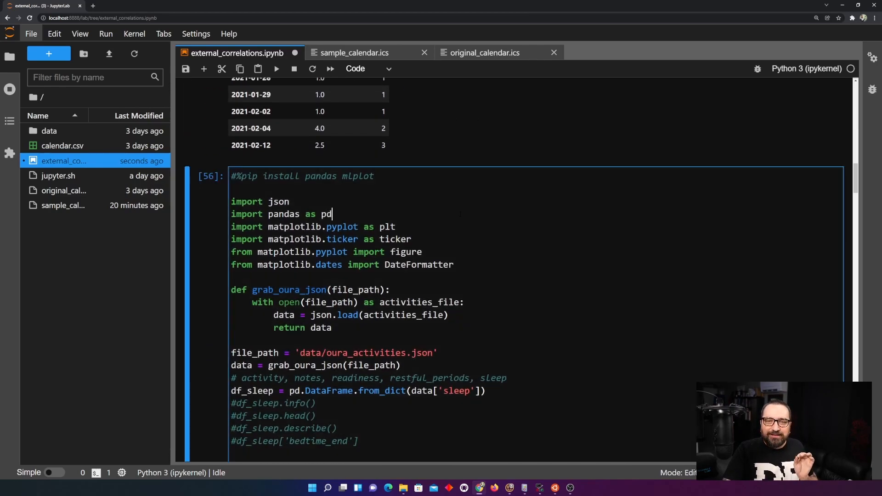
Step: Scroll through the df_sleep.info() output listing 471 nights and 40 columns
scroll("down", 3)
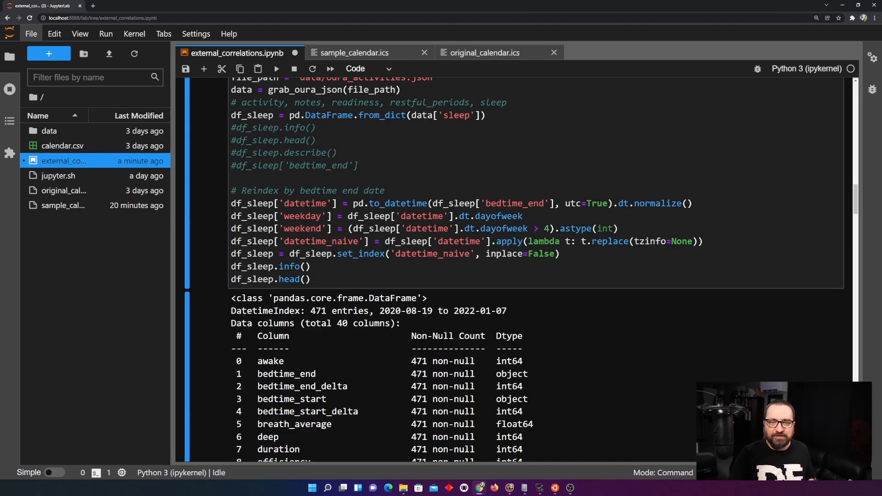
scroll("down", 3)
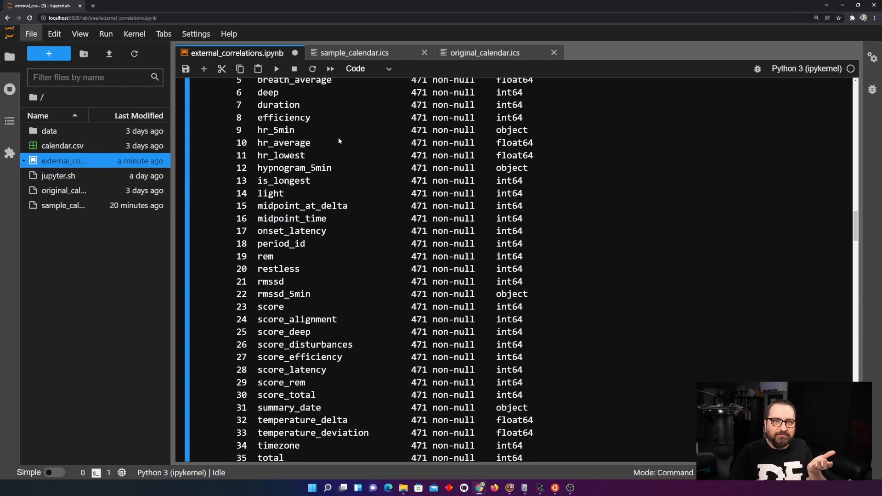
scroll("down", 3)
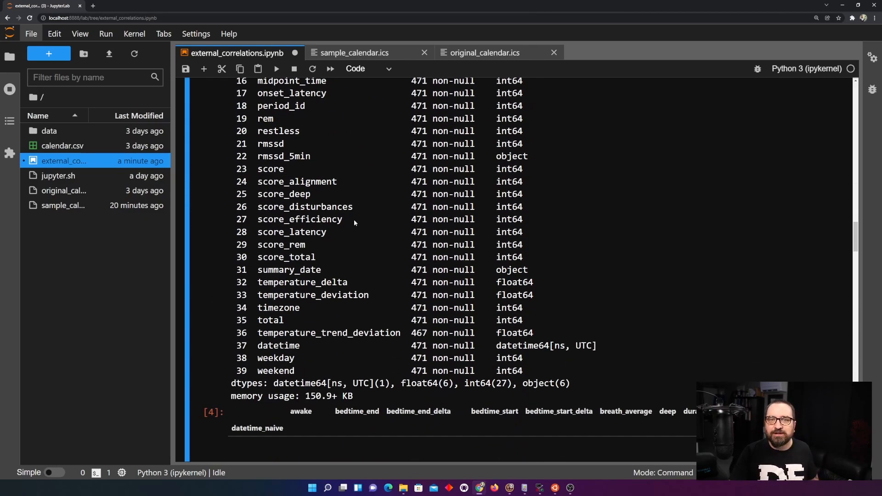
mouse_move(237, 176)
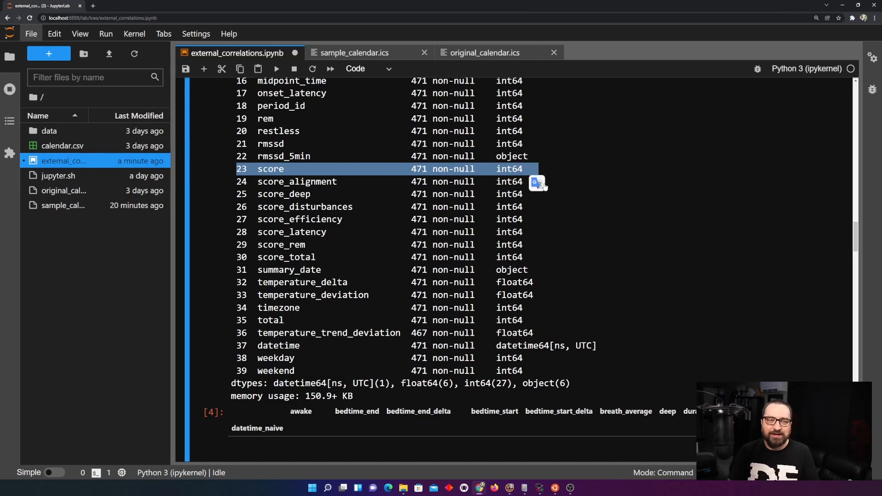
scroll("down", 3)
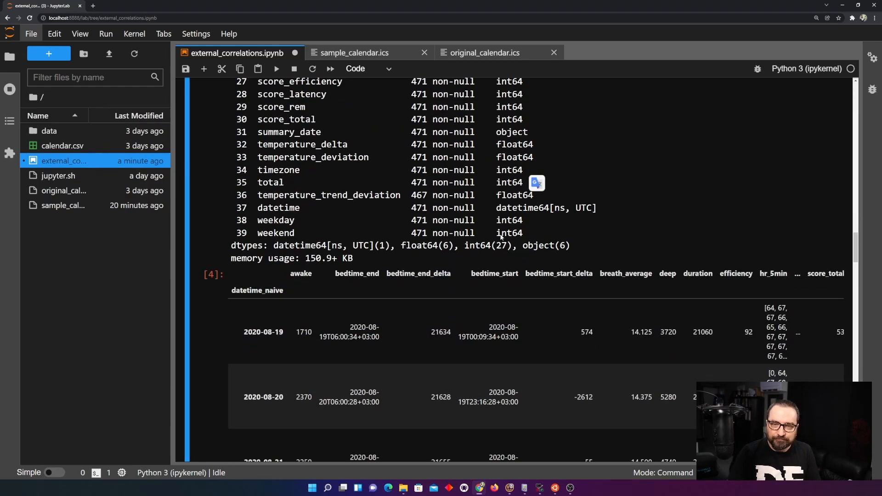
scroll("down", 3)
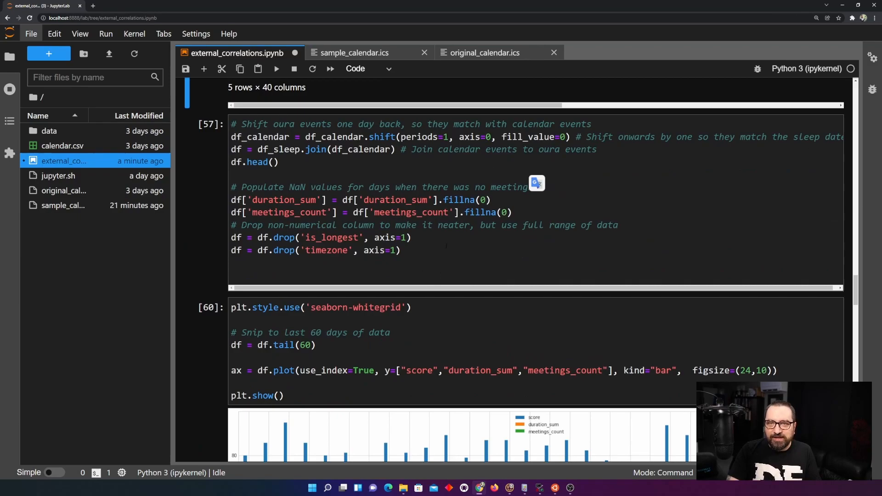
Step: Select bedtime_end in the sleep cell, save, and run the day-shifted calendar join
left_click(280, 162)
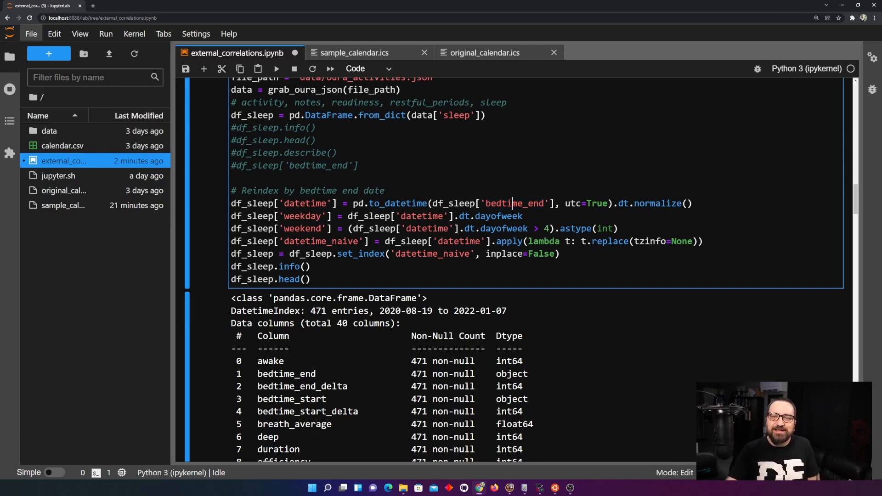
double_click(514, 203)
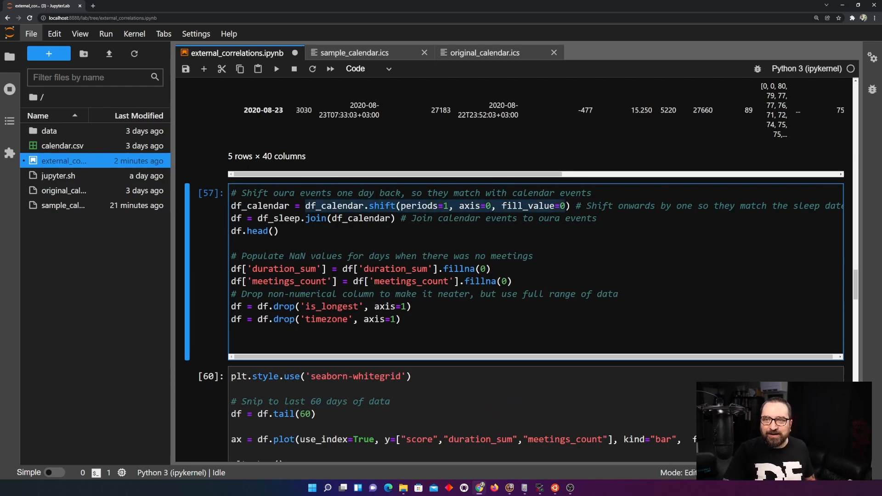
key("ctrl+s")
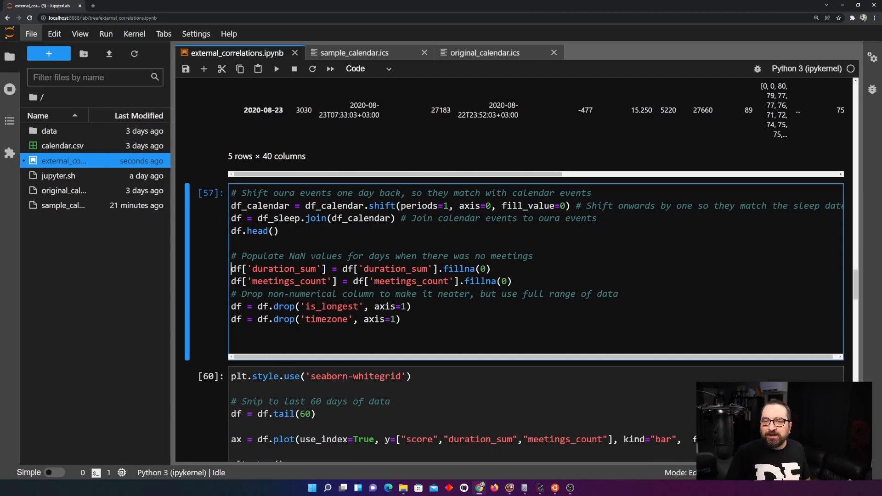
left_click_drag(230, 268, 511, 281)
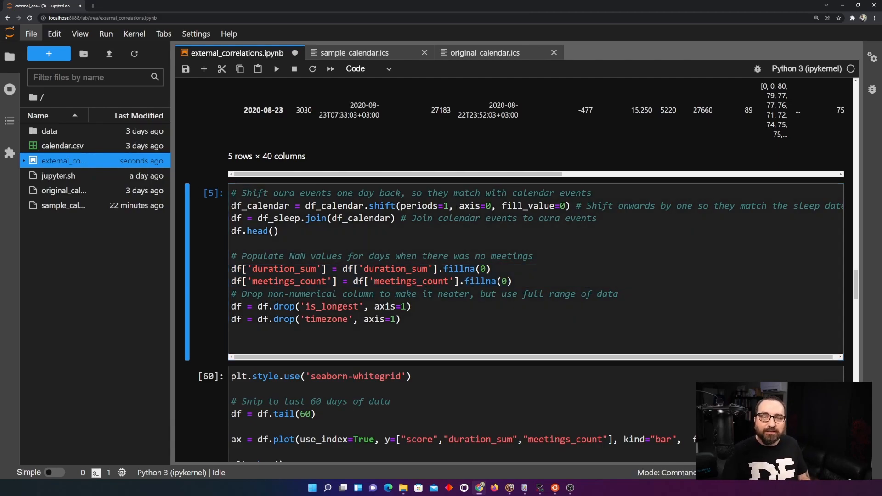
Step: Re-run the 60-day bar chart of score, duration_sum and meetings_count and view it
scroll("down", 3)
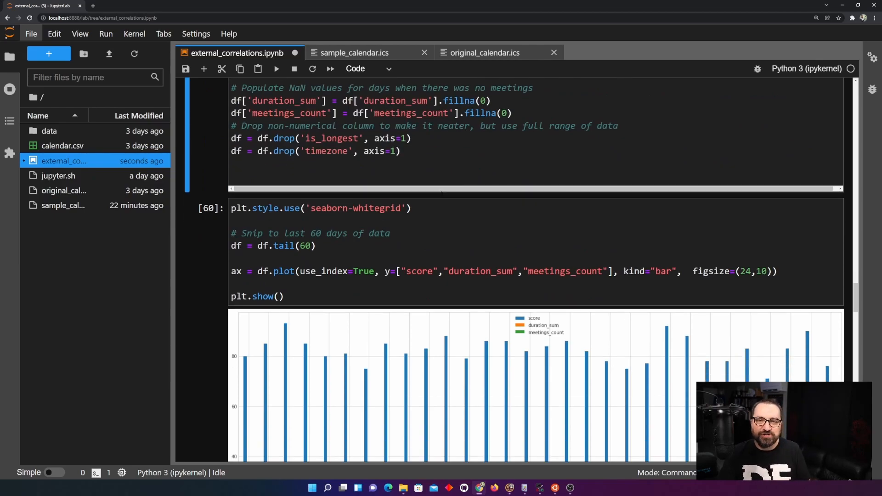
scroll("down", 3)
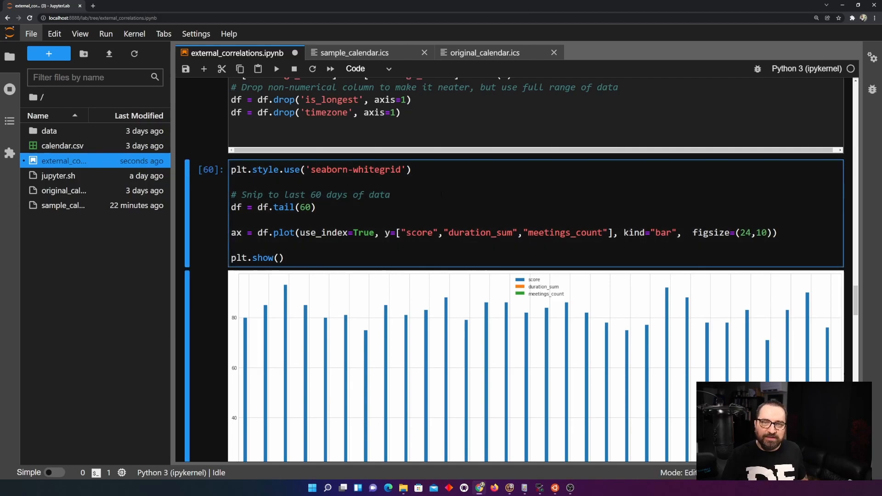
key("Shift+Enter")
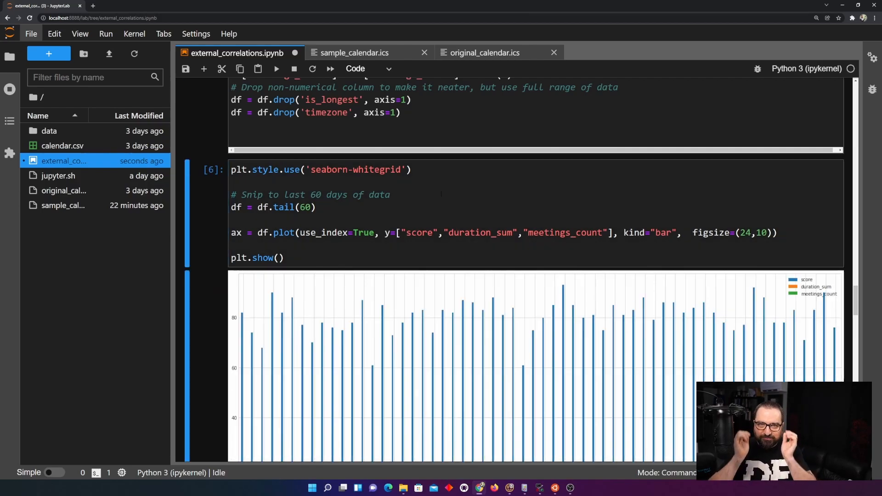
scroll("down", 3)
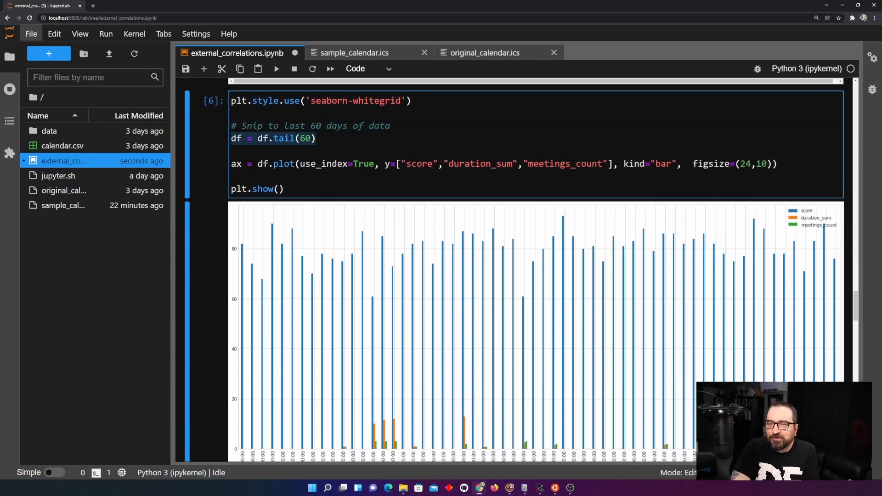
mouse_move(581, 342)
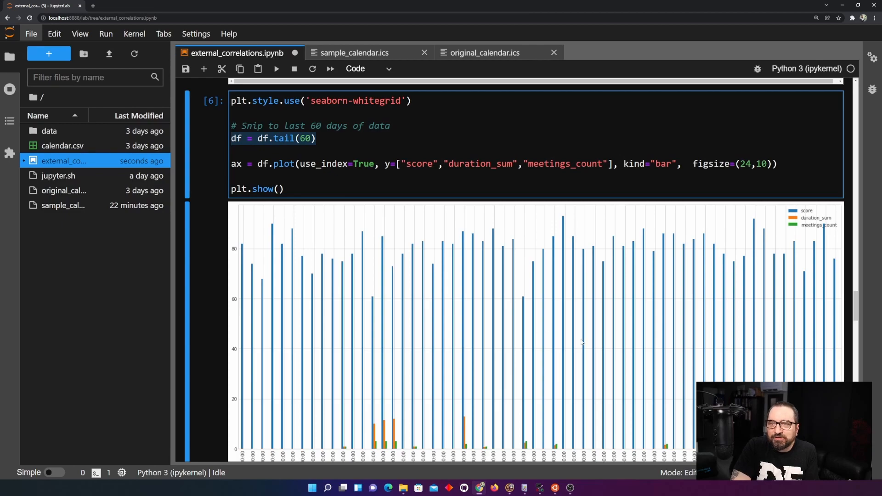
mouse_move(389, 403)
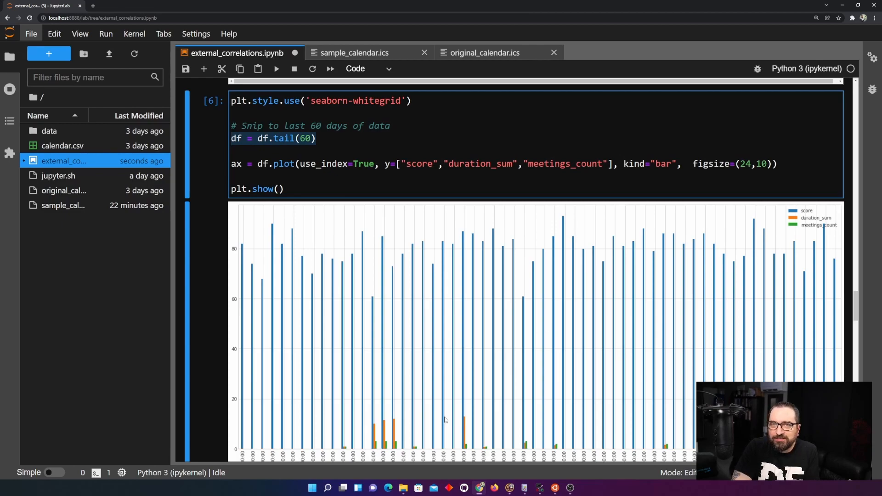
mouse_move(551, 410)
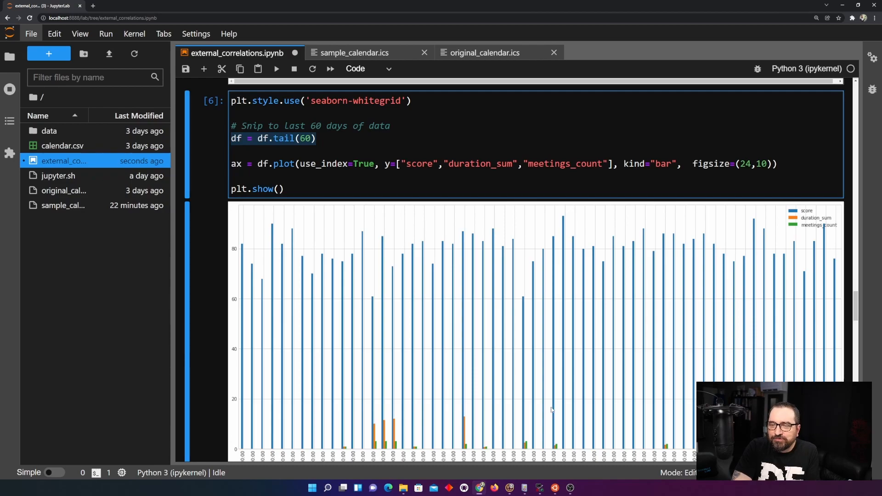
scroll("down", 3)
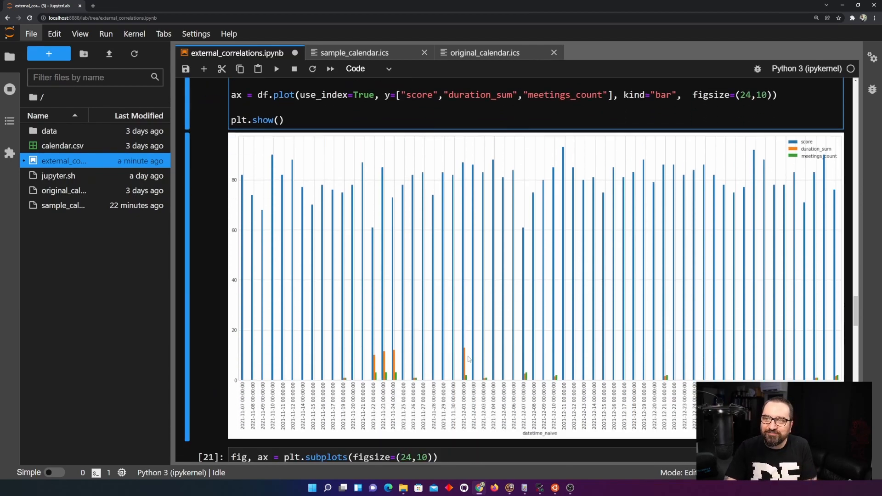
mouse_move(473, 365)
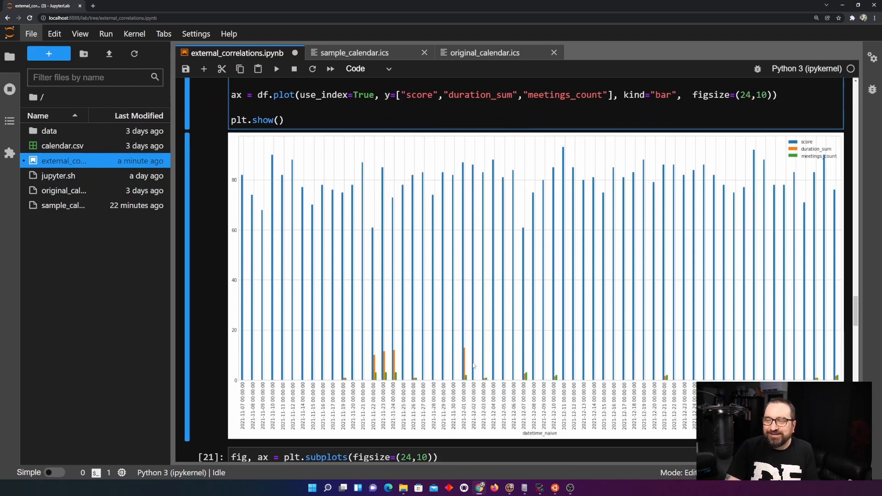
mouse_move(714, 373)
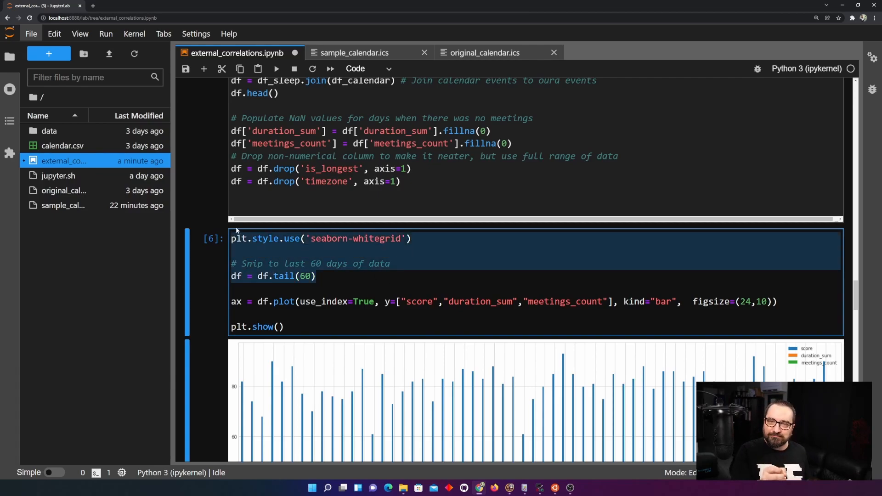
scroll("down", 3)
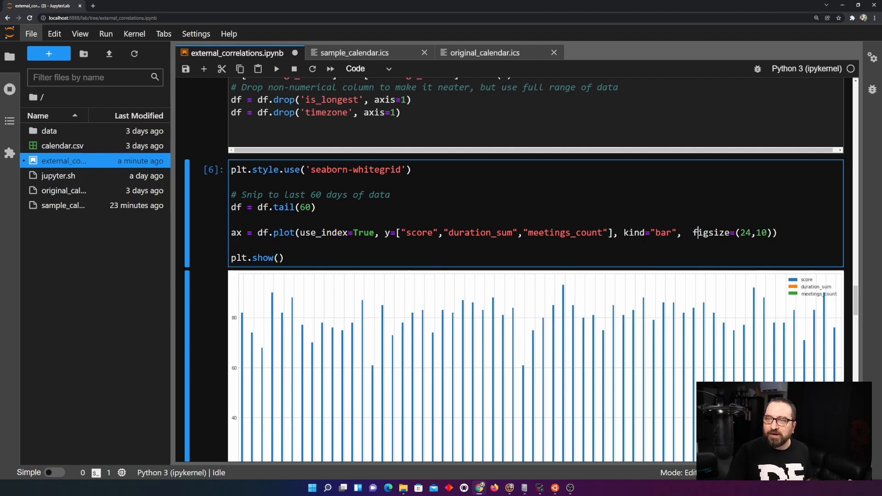
double_click(710, 233)
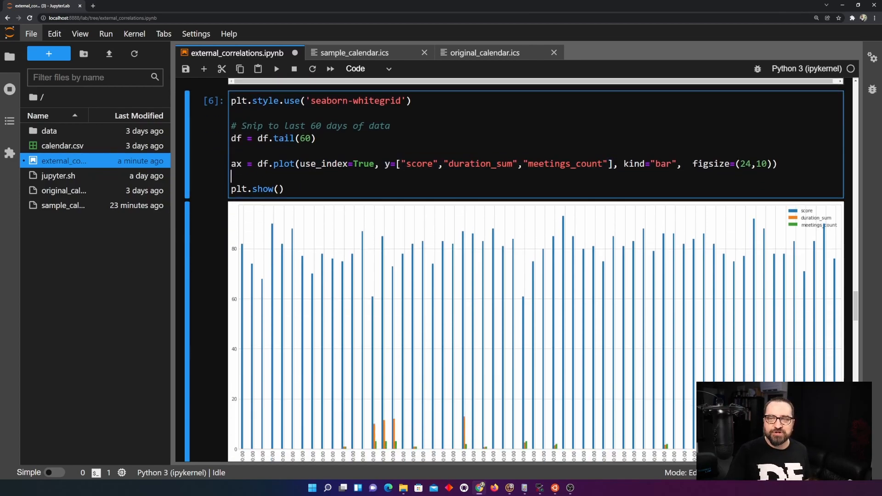
scroll("down", 3)
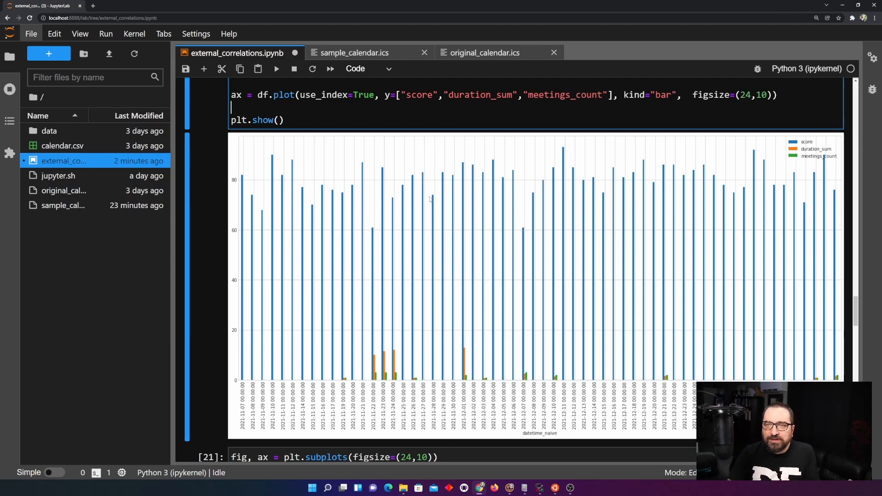
mouse_move(321, 205)
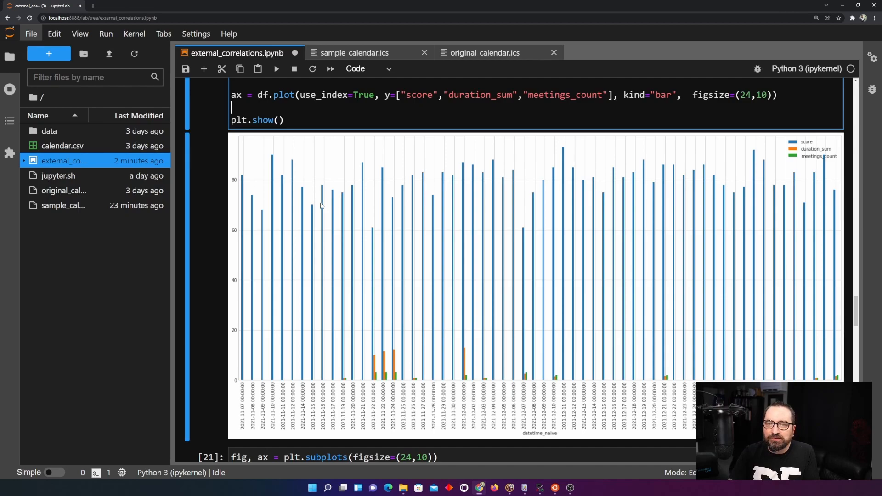
mouse_move(372, 229)
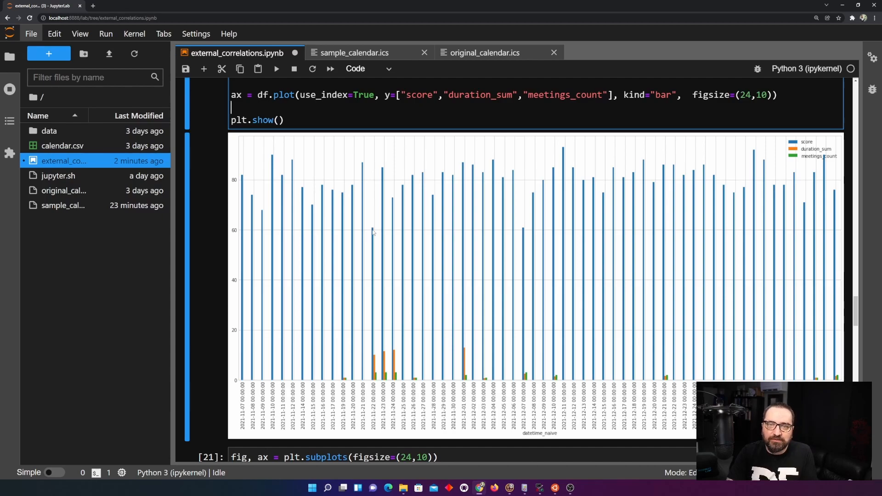
mouse_move(546, 155)
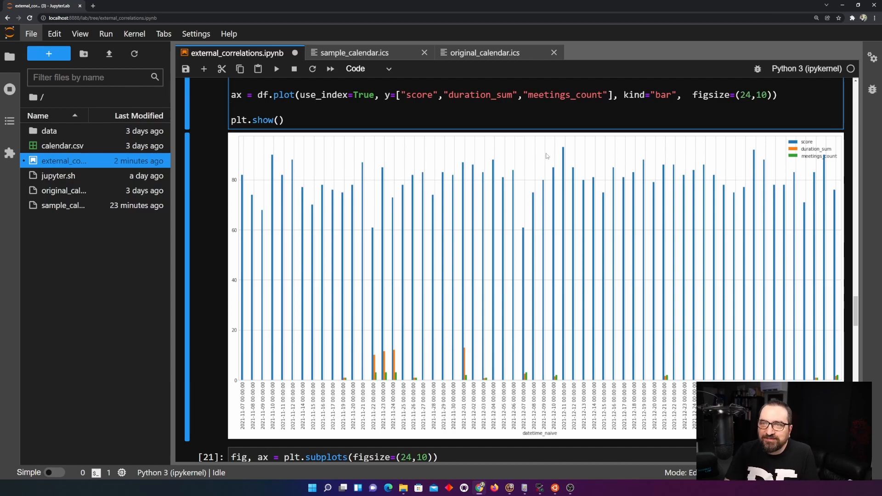
mouse_move(576, 154)
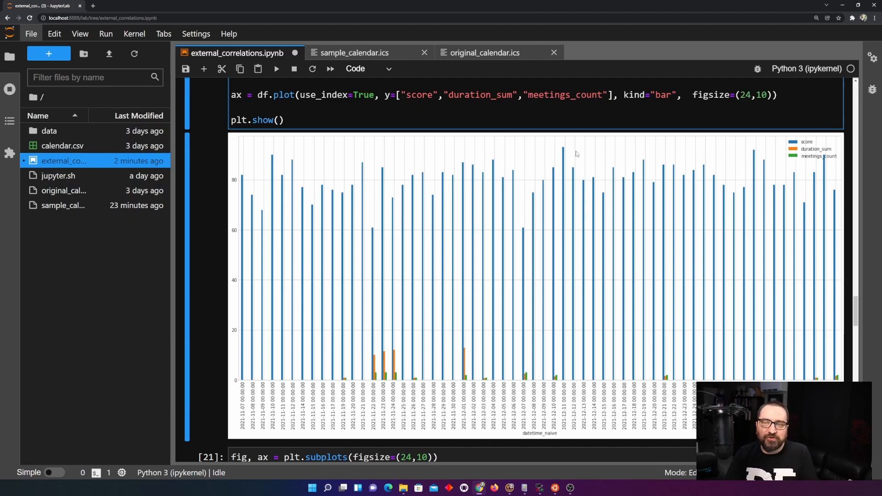
mouse_move(578, 168)
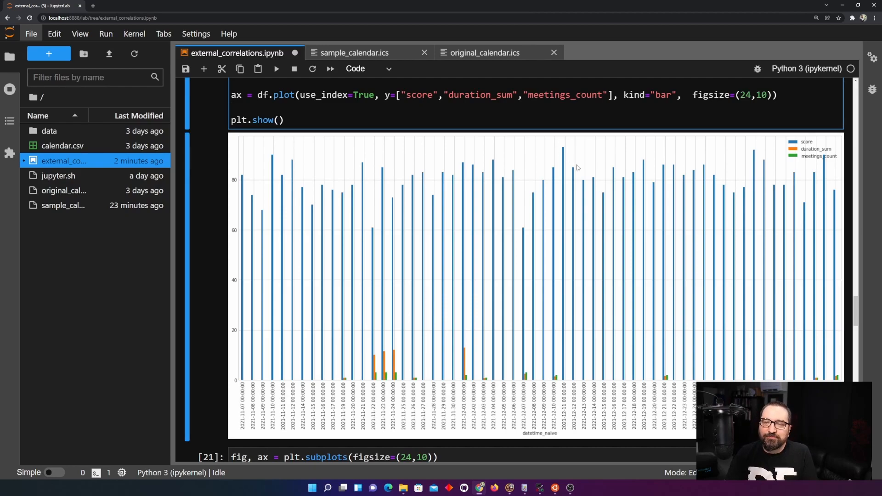
key("Ctrl+s")
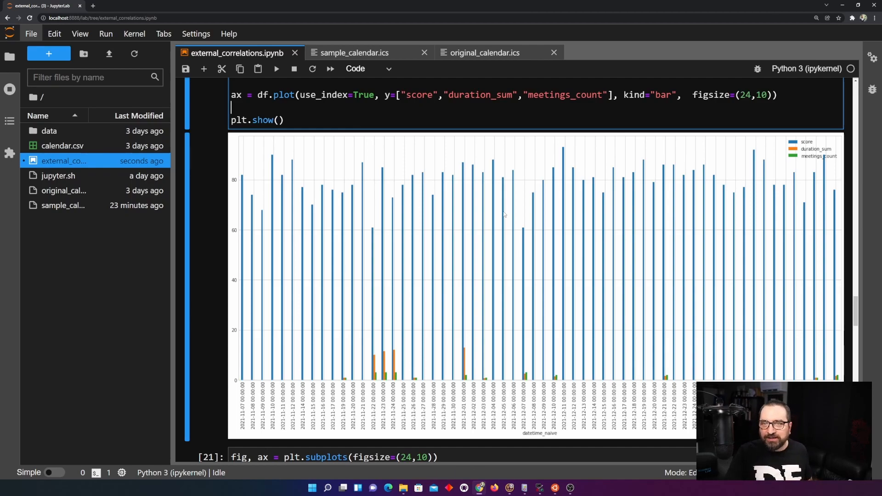
mouse_move(388, 371)
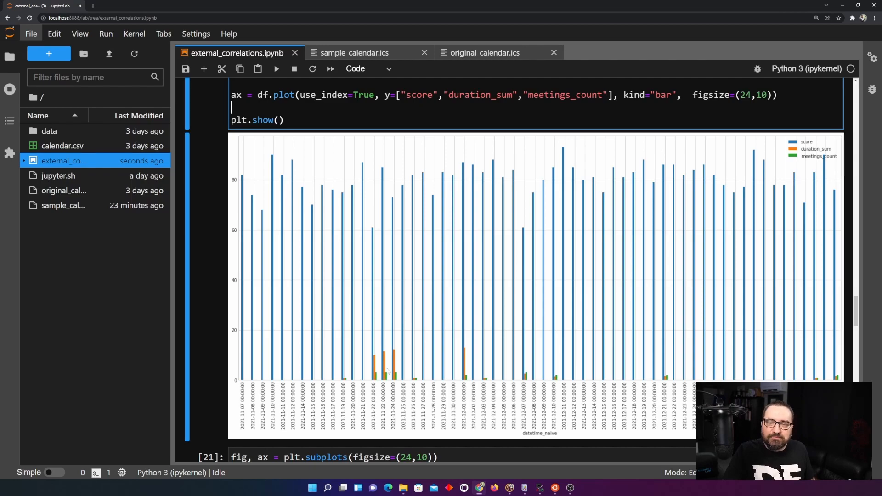
mouse_move(389, 384)
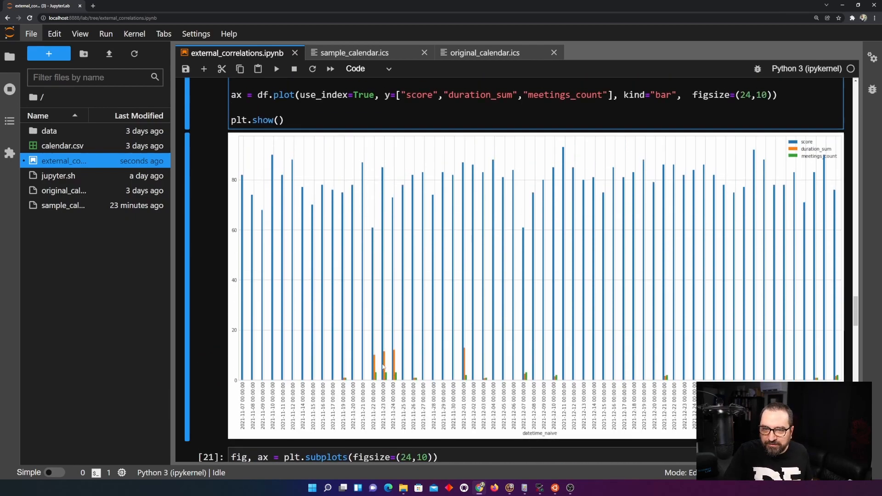
mouse_move(393, 364)
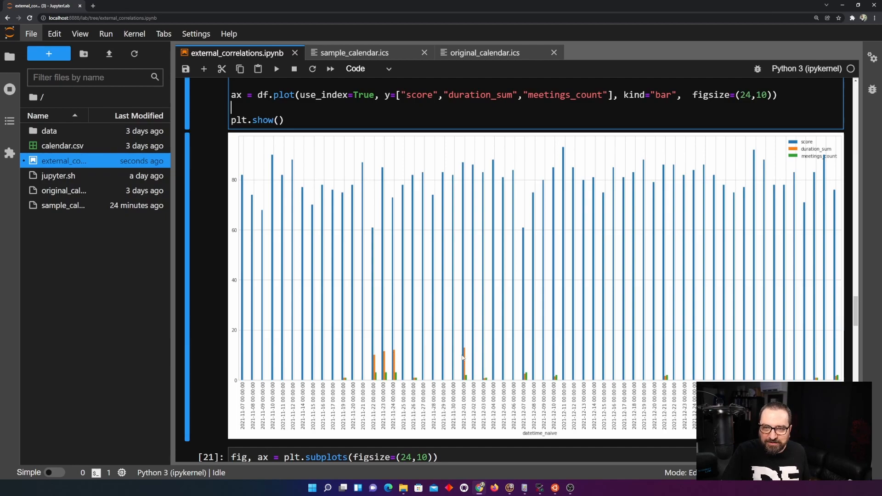
mouse_move(469, 363)
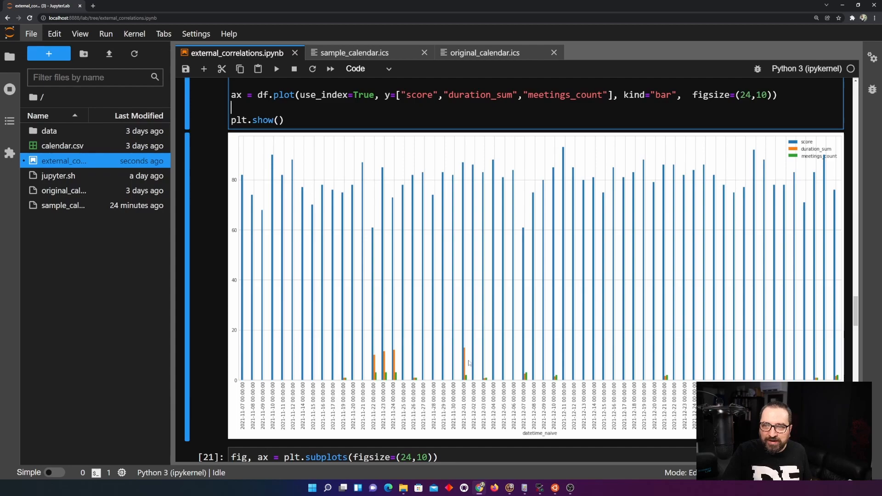
mouse_move(578, 380)
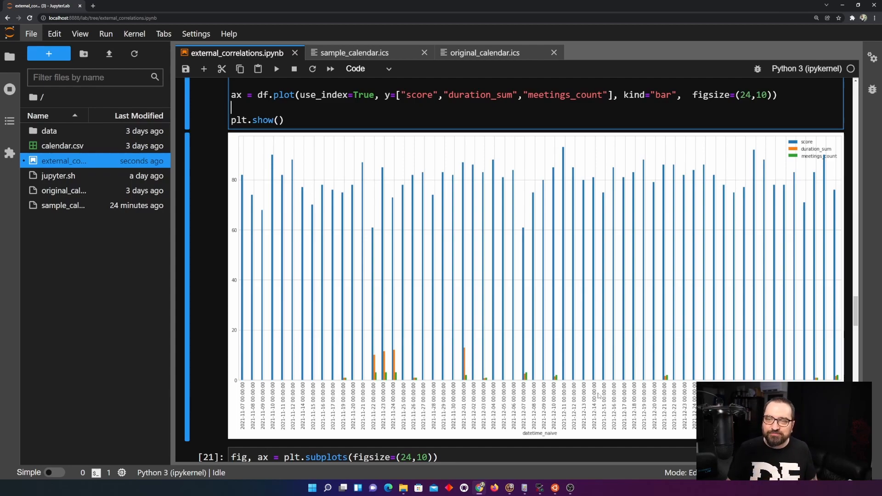
scroll("down", 3)
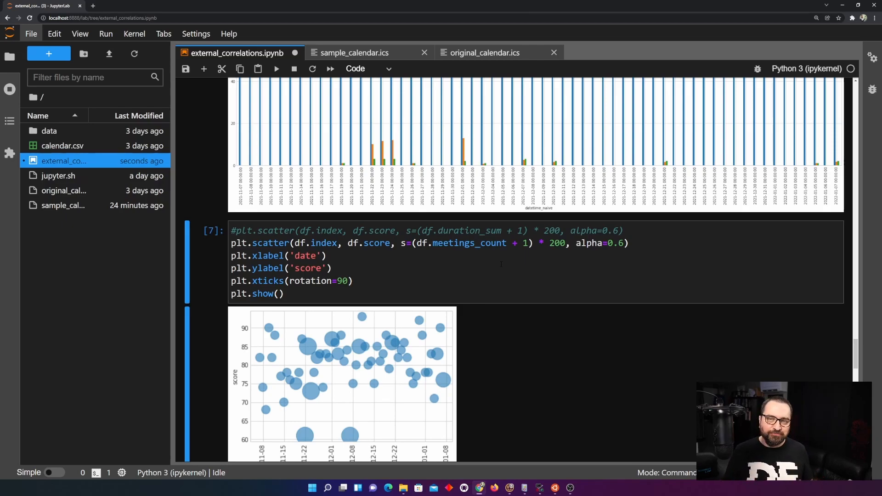
scroll("down", 3)
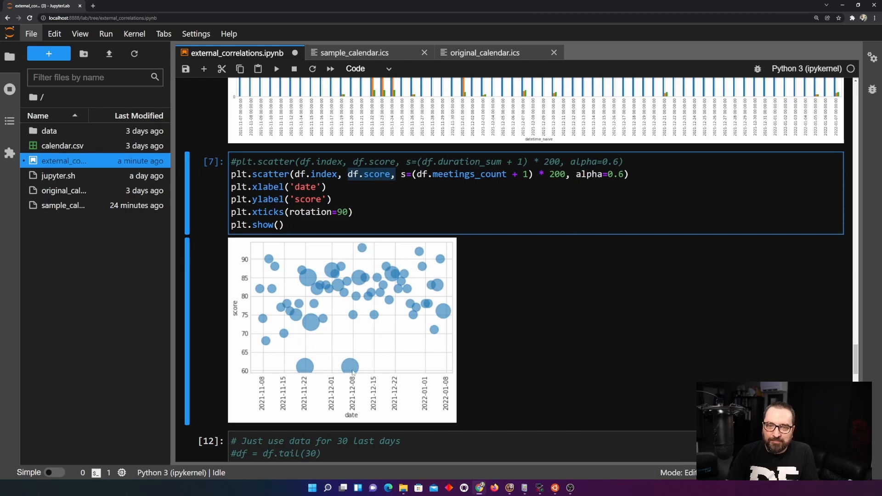
mouse_move(378, 366)
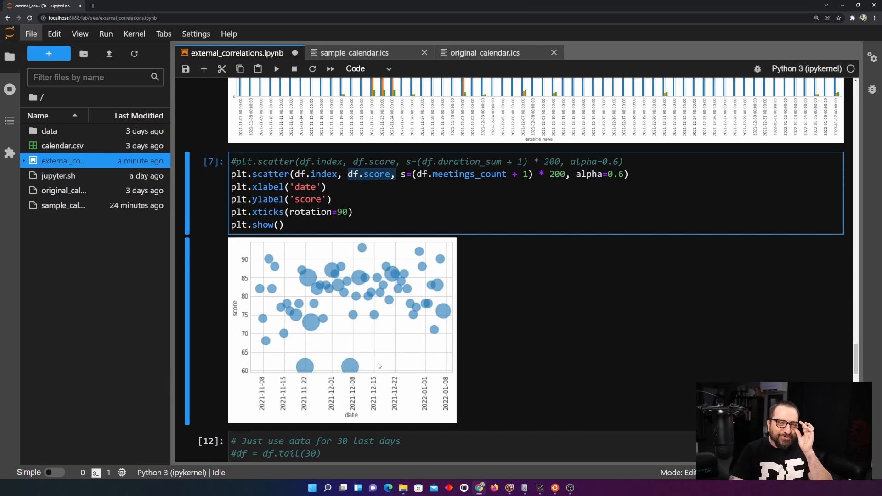
mouse_move(361, 371)
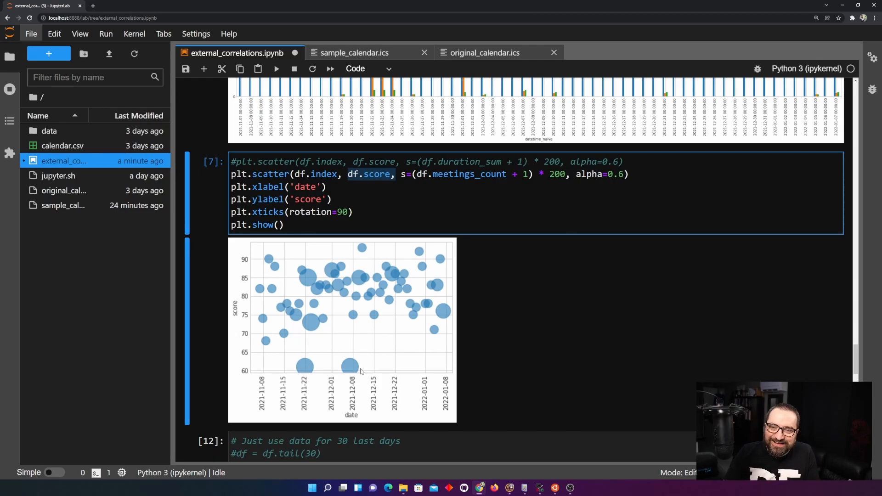
mouse_move(353, 370)
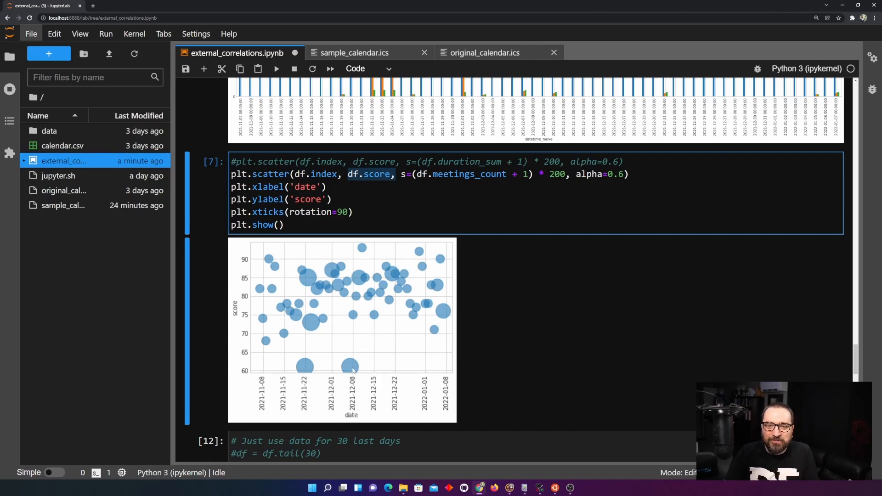
mouse_move(325, 372)
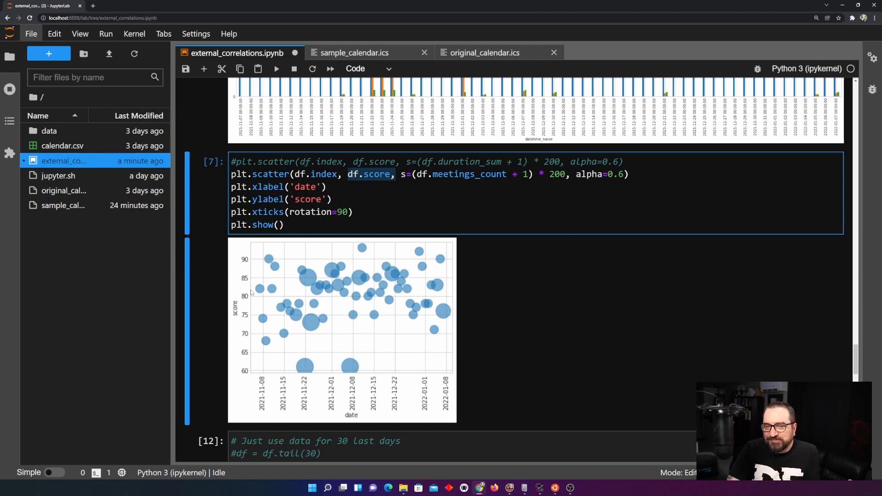
mouse_move(326, 265)
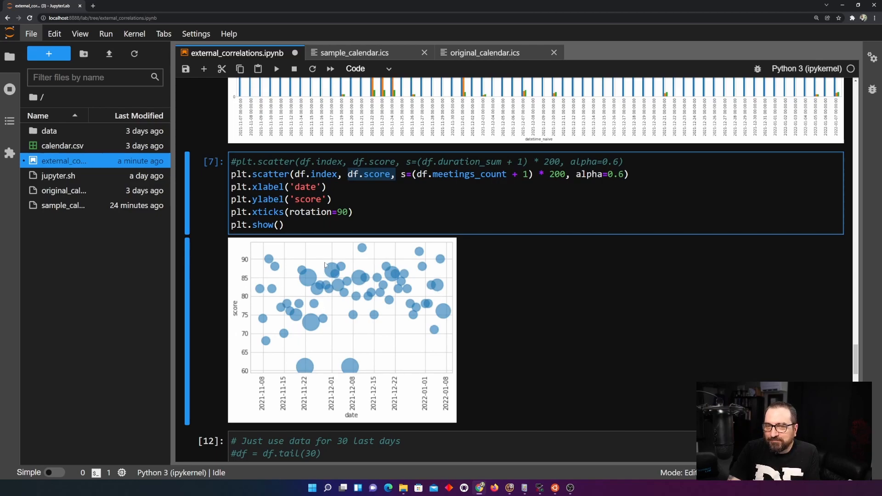
mouse_move(314, 266)
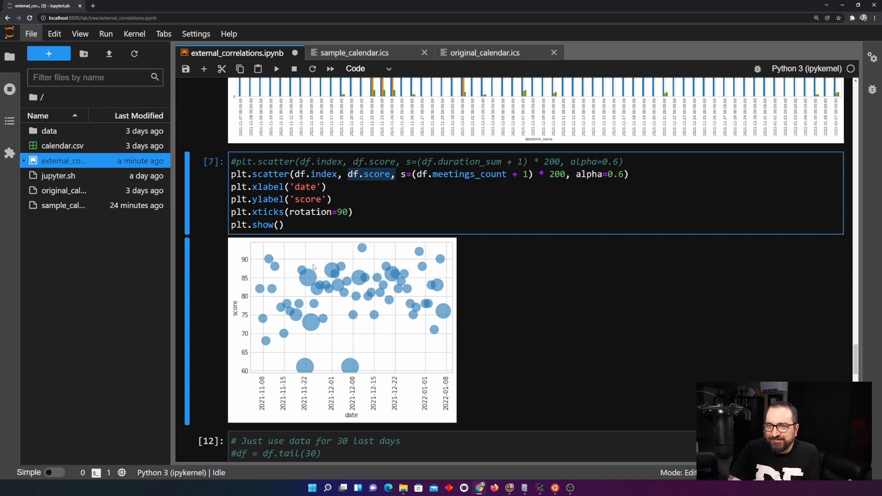
mouse_move(389, 266)
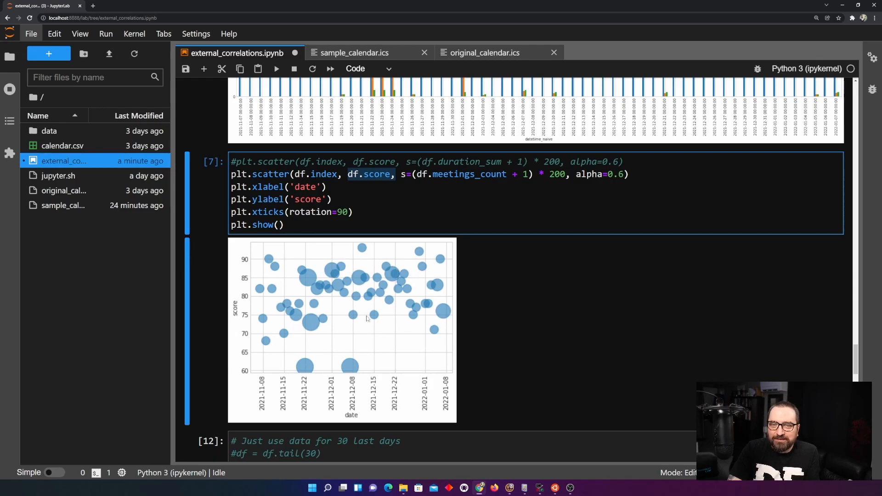
mouse_move(353, 377)
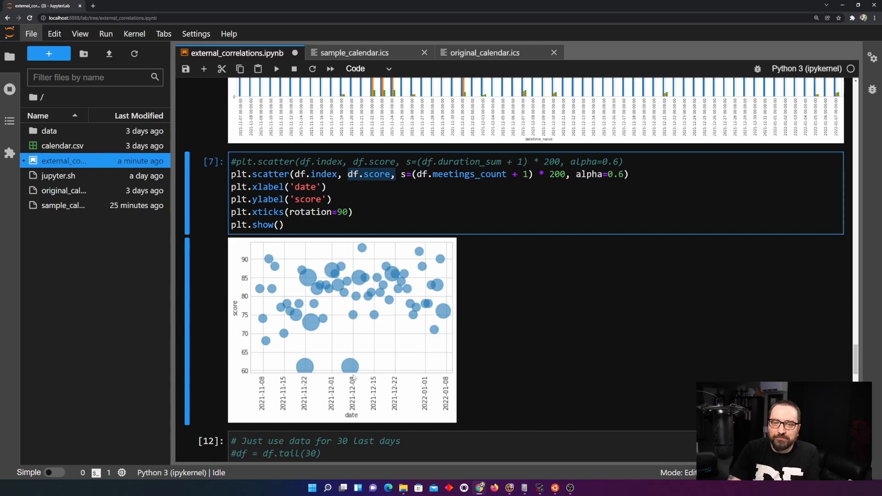
mouse_move(417, 395)
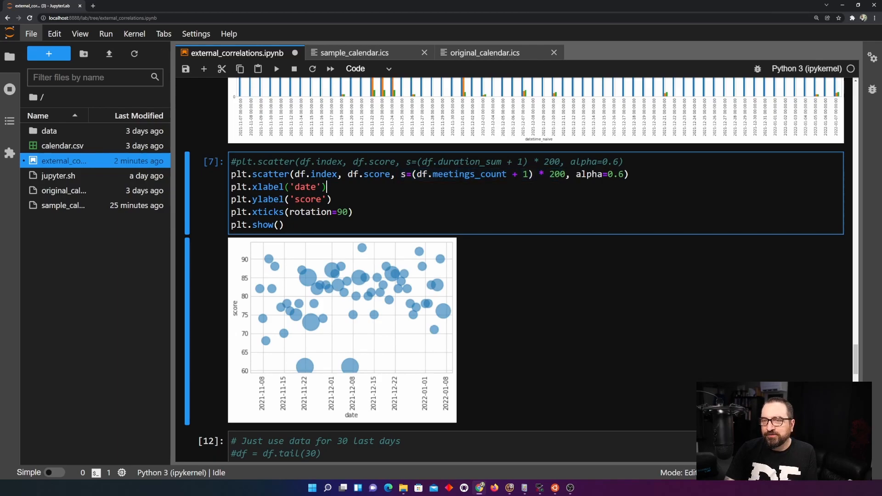
Step: Plot score bubbles sized by duration_sum, then revert the code to meetings_count sizing
double_click(469, 174)
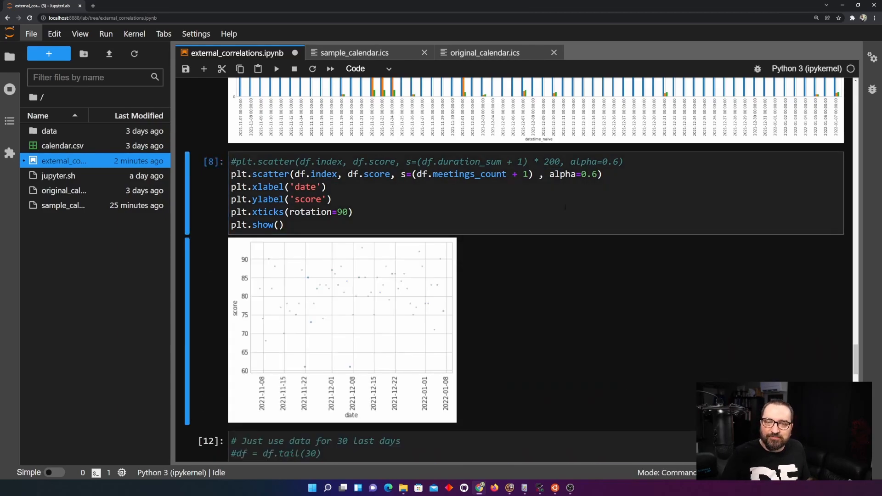
left_click(538, 174)
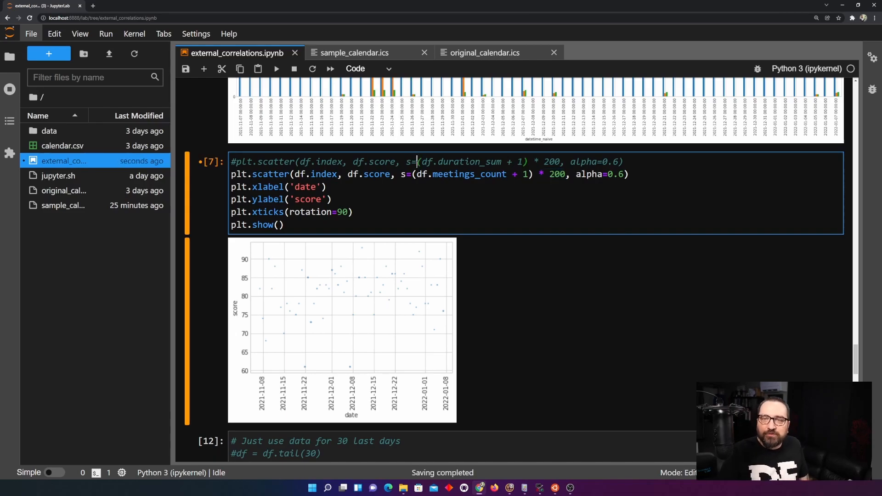
key("ctrl+/")
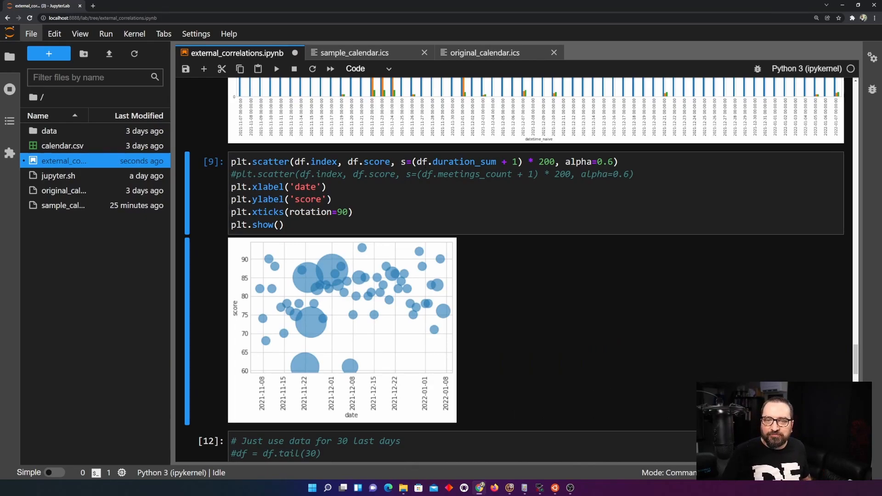
left_click(425, 162)
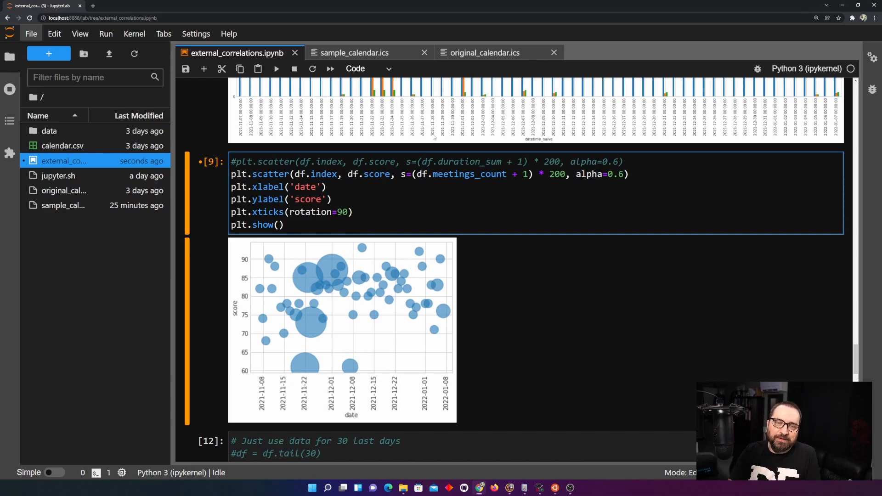
mouse_move(339, 263)
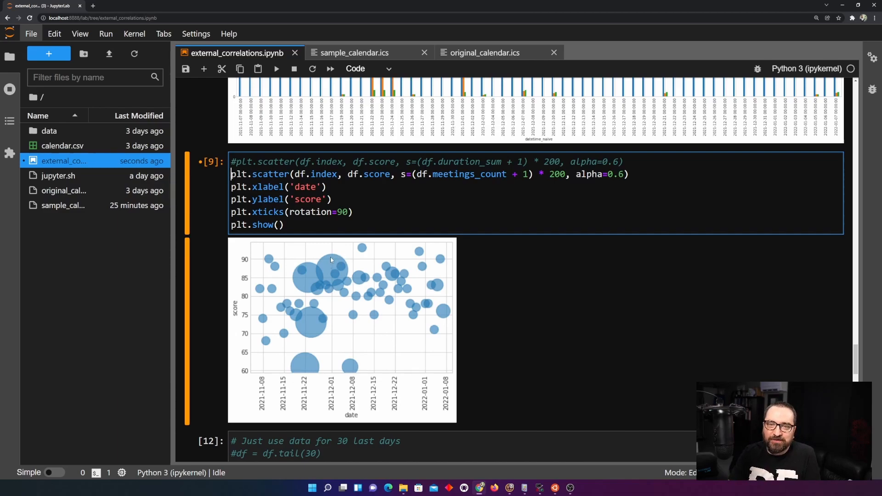
mouse_move(331, 287)
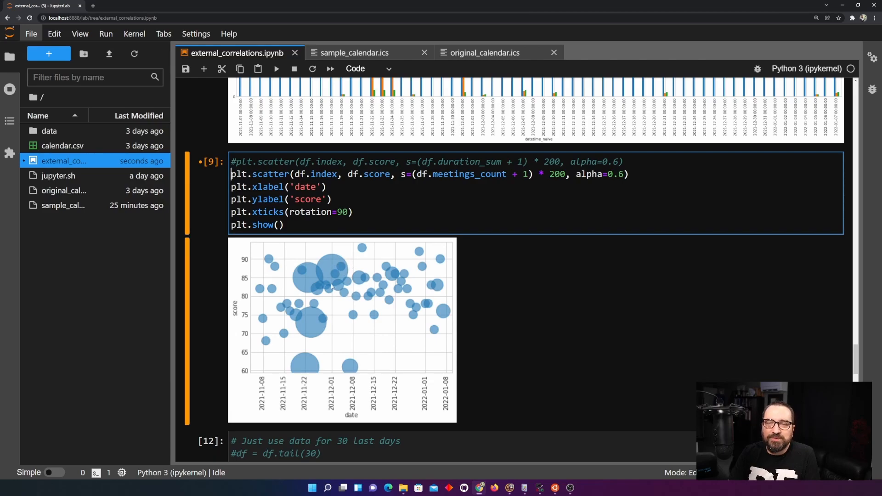
mouse_move(412, 309)
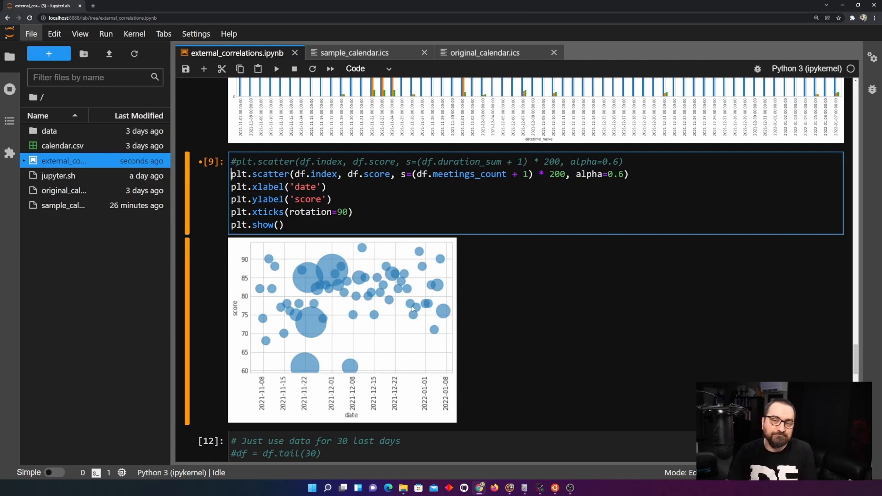
Step: Run df.corr() for the coolwarm correlation matrix and click into that cell
scroll("down", 3)
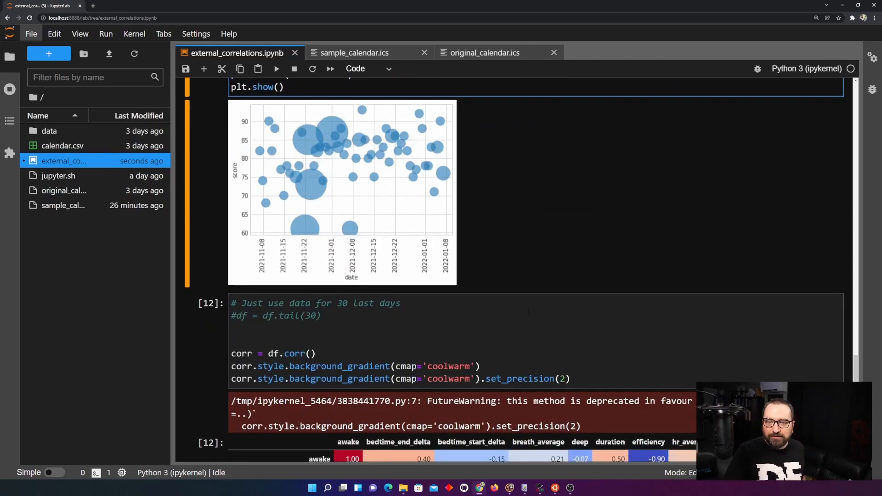
scroll("down", 3)
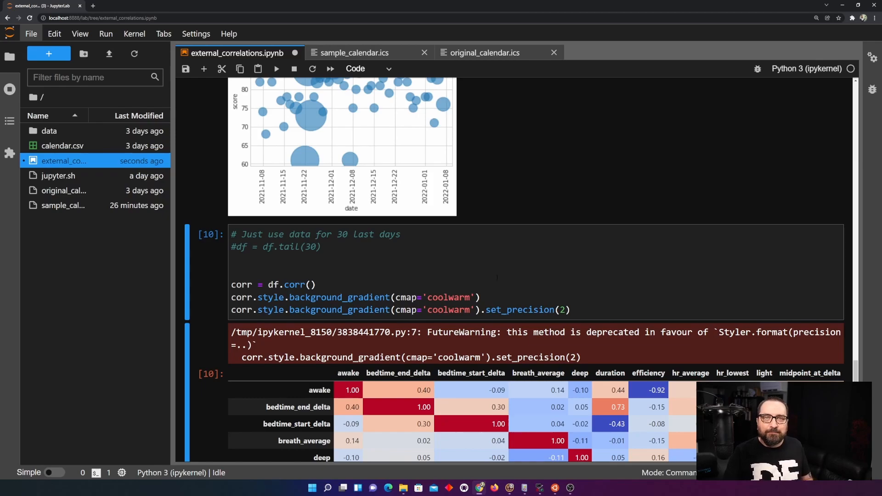
left_click(372, 265)
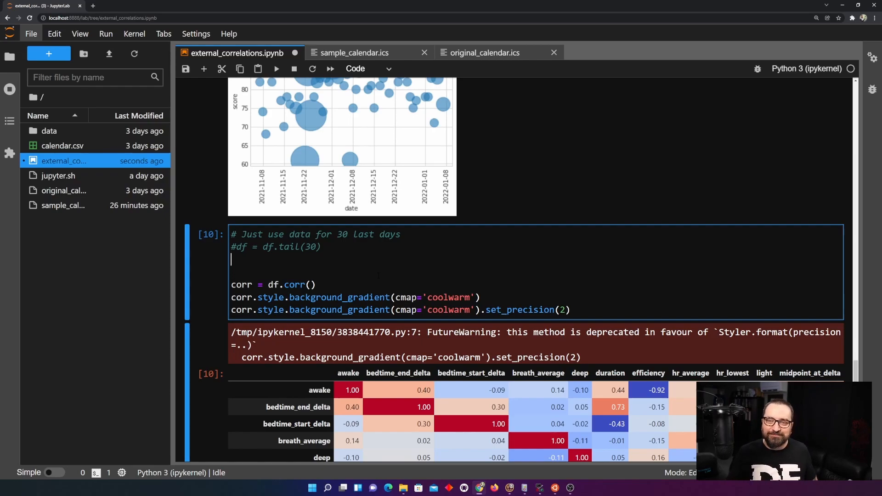
scroll("down", 3)
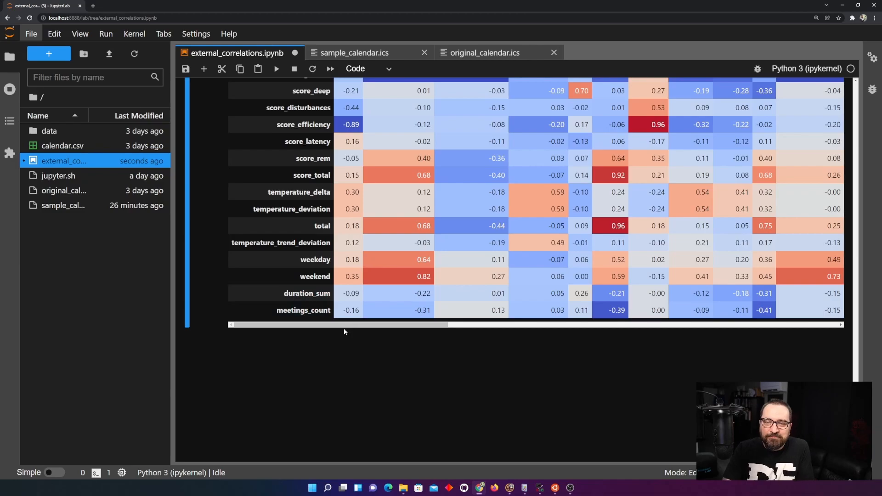
mouse_move(355, 321)
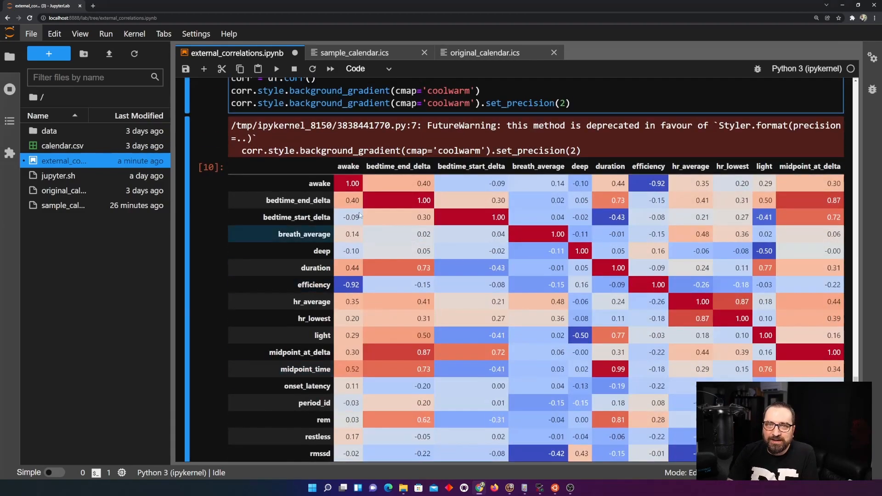
scroll("down", 3)
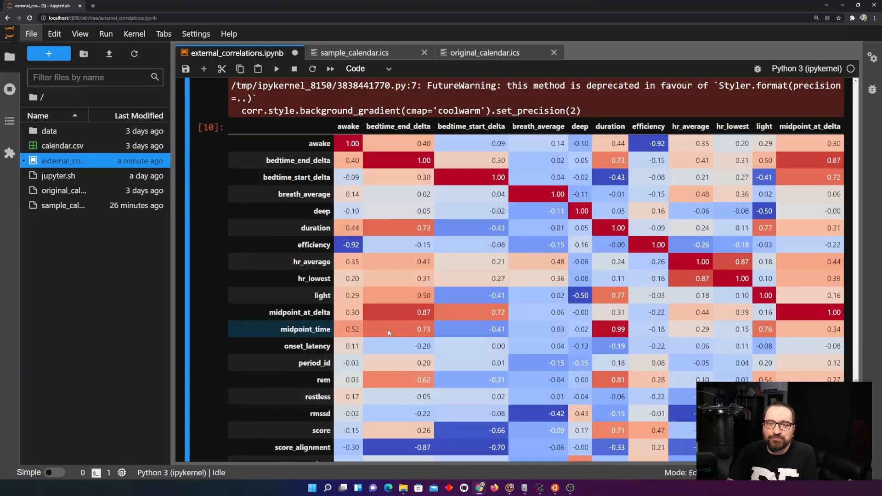
scroll("down", 3)
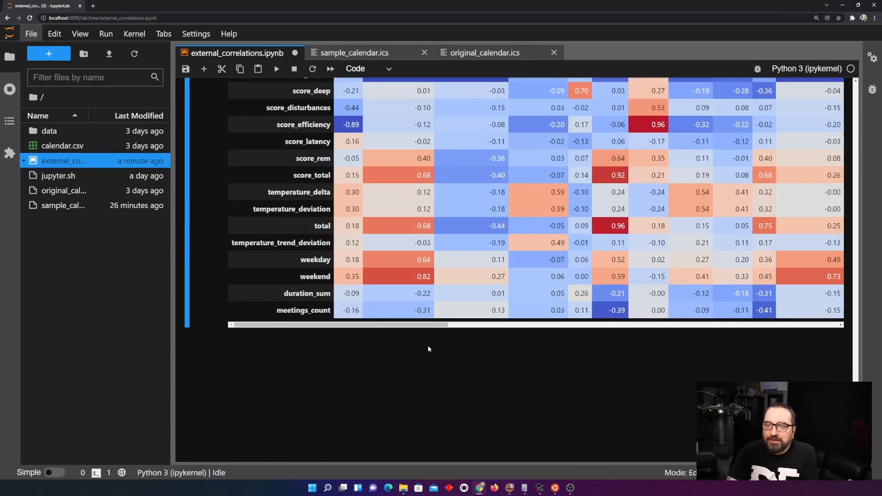
scroll("right", 3)
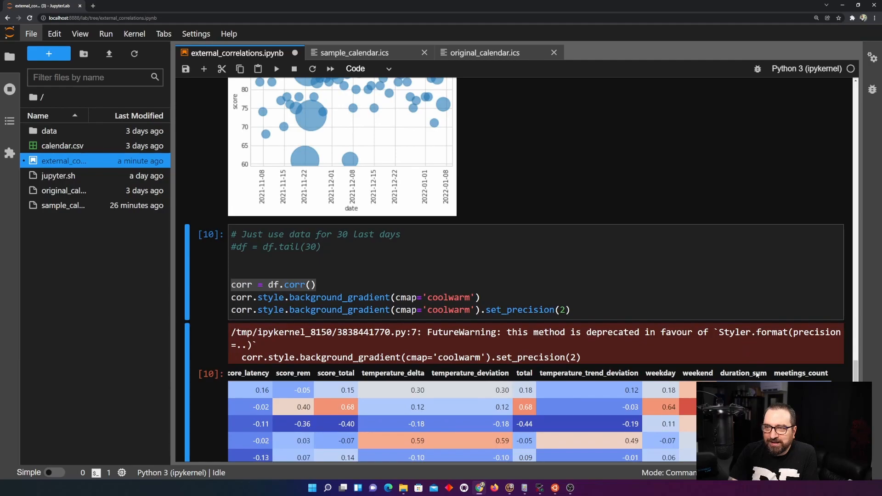
scroll("down", 3)
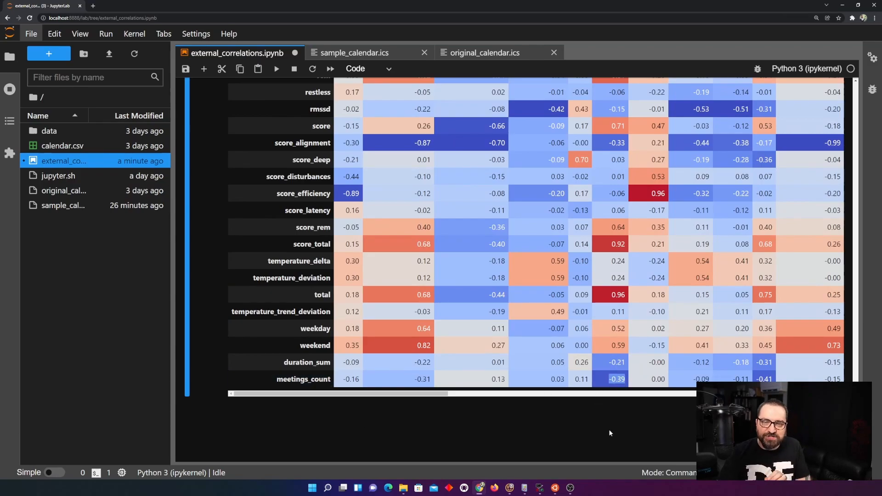
mouse_move(615, 389)
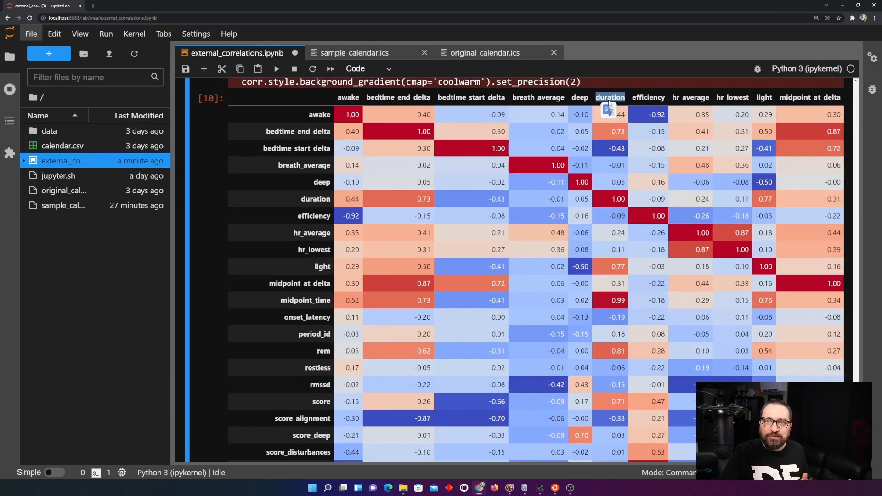
mouse_move(621, 294)
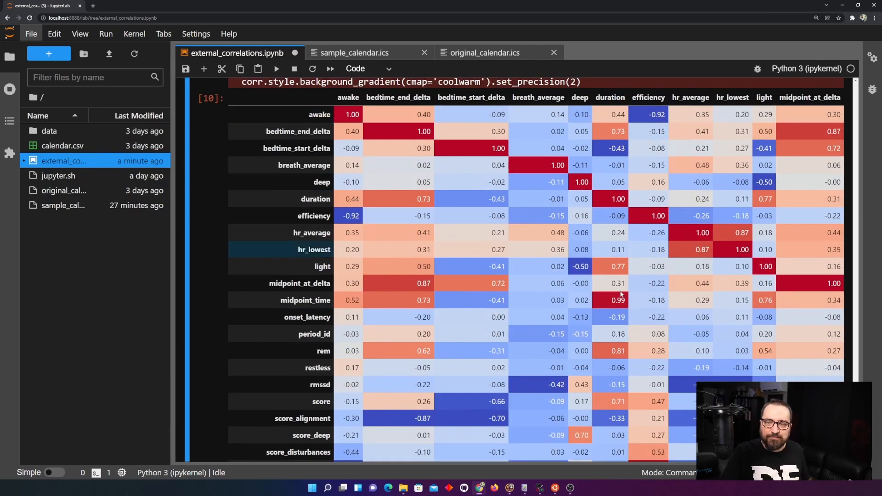
scroll("down", 3)
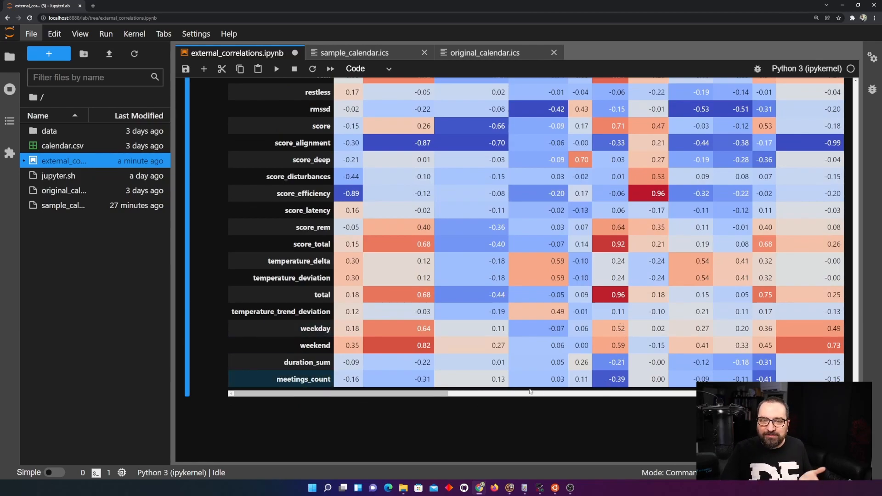
mouse_move(610, 379)
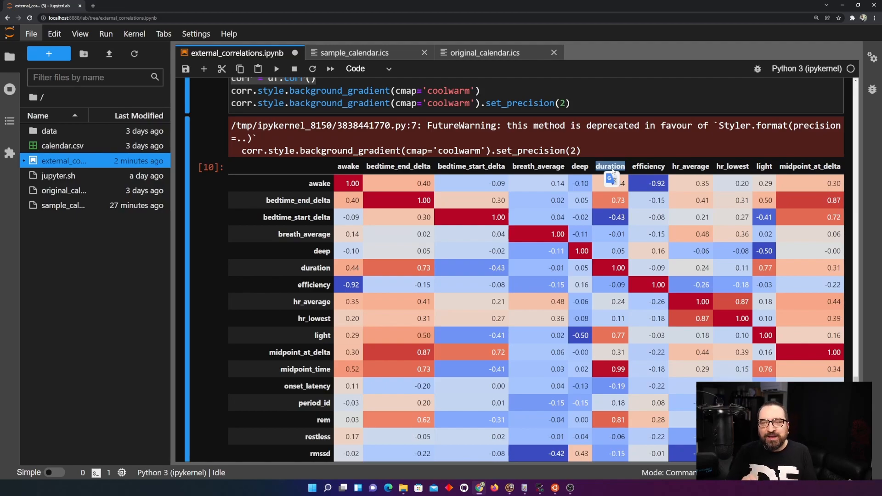
scroll("down", 3)
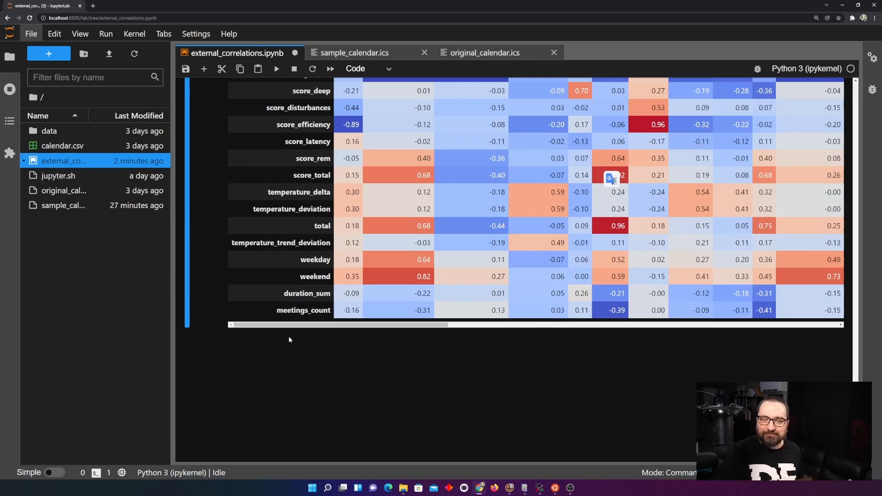
mouse_move(432, 335)
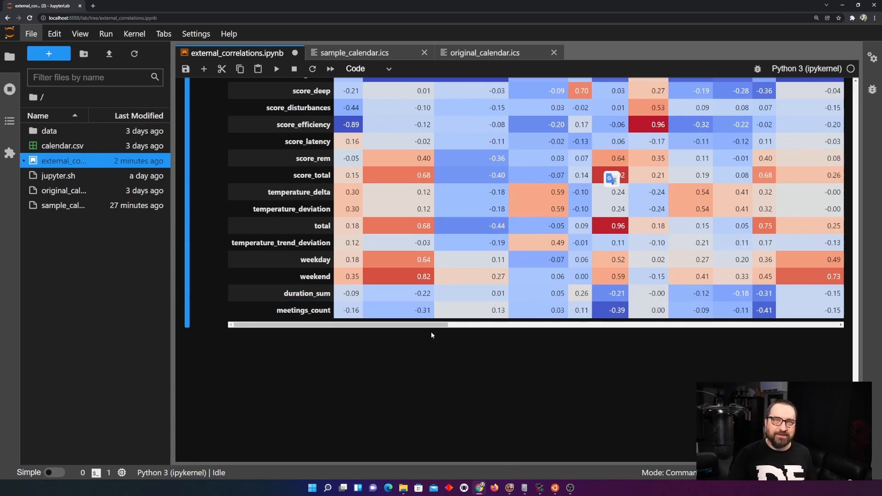
mouse_move(641, 322)
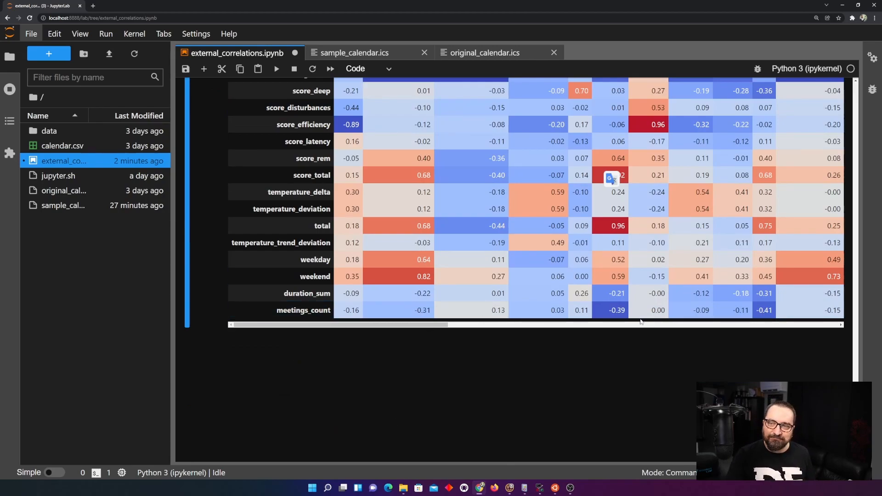